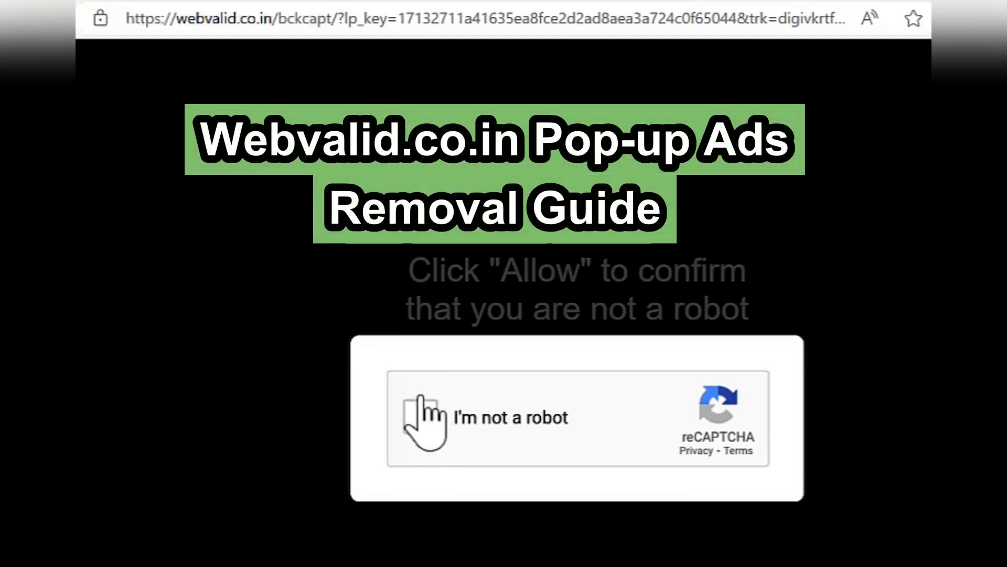
Step: Close the Edge window showing the webvalid.co.in 'Click Allow' robot-check page
click(152, 552)
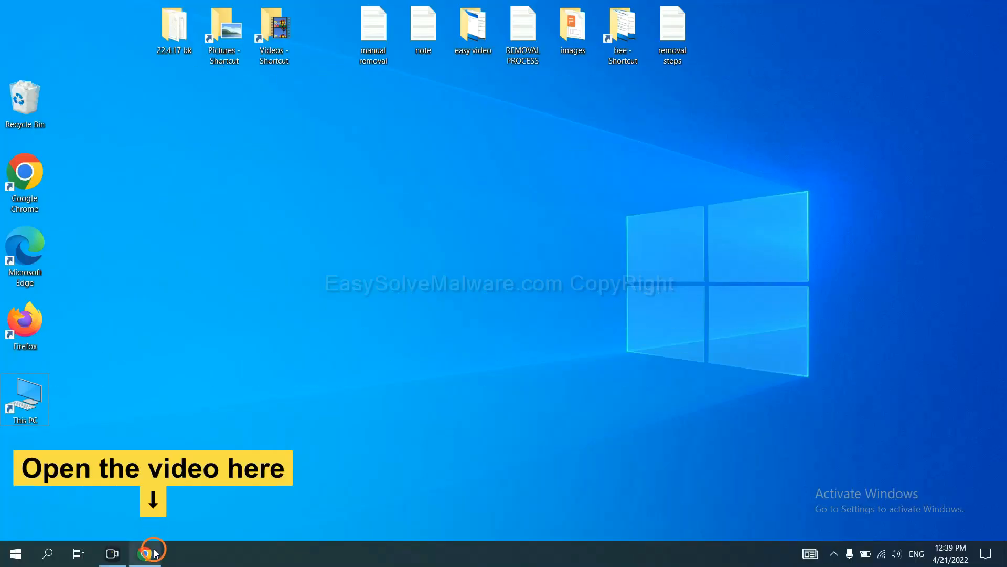
Step: Open the easysolvemalware.com guide from the video description and download SpyHunter for Windows
click(151, 553)
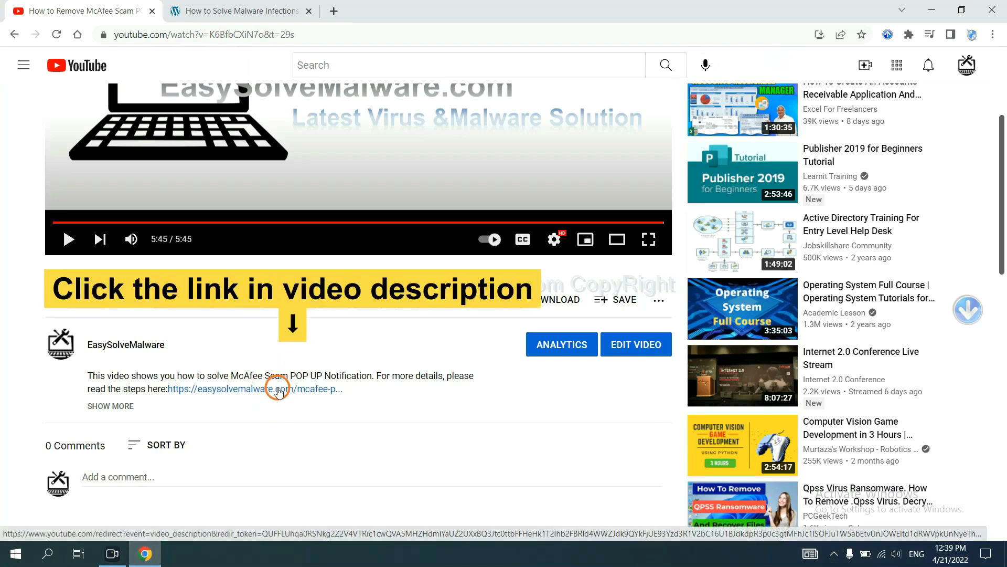
click(262, 389)
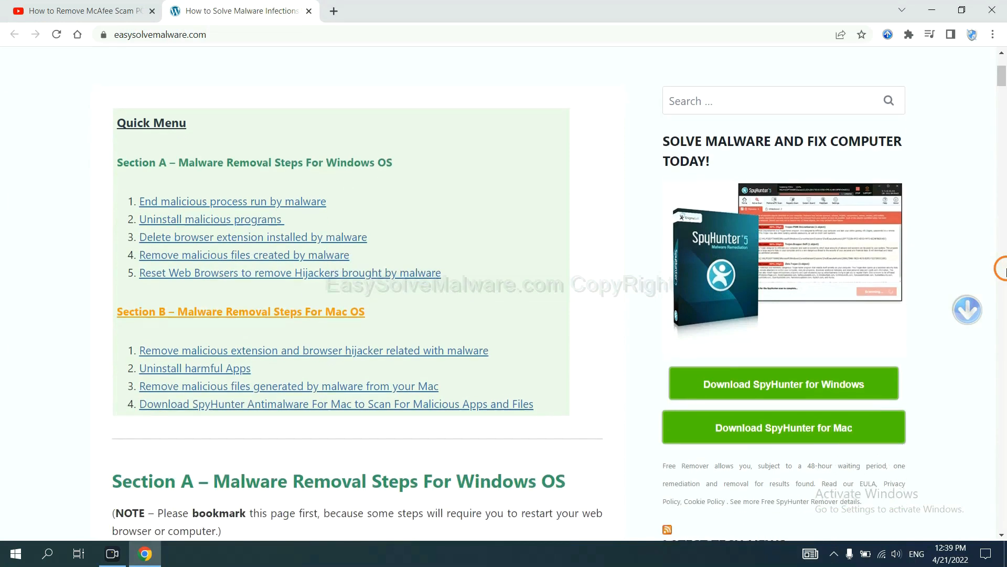
scroll(down, 3)
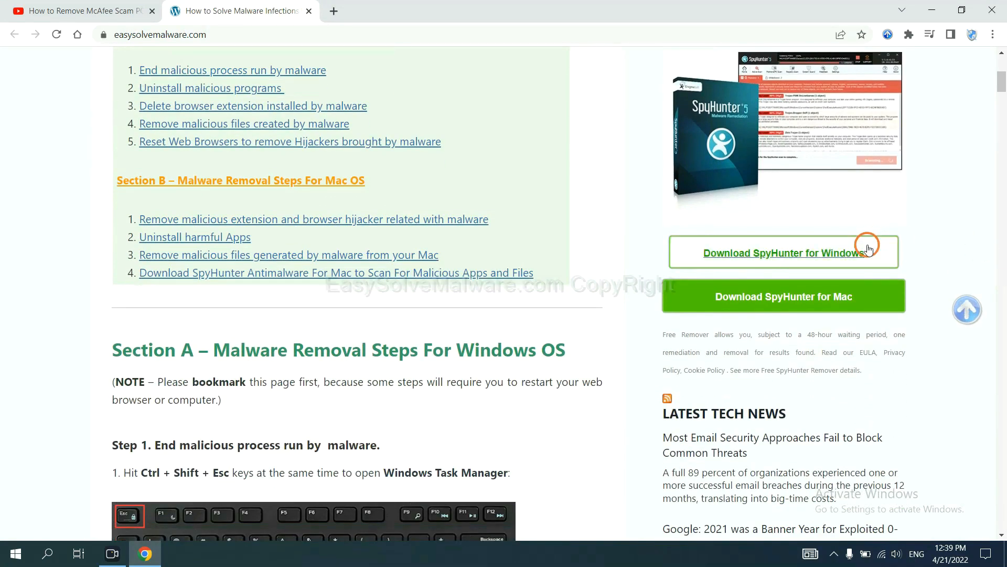
click(781, 252)
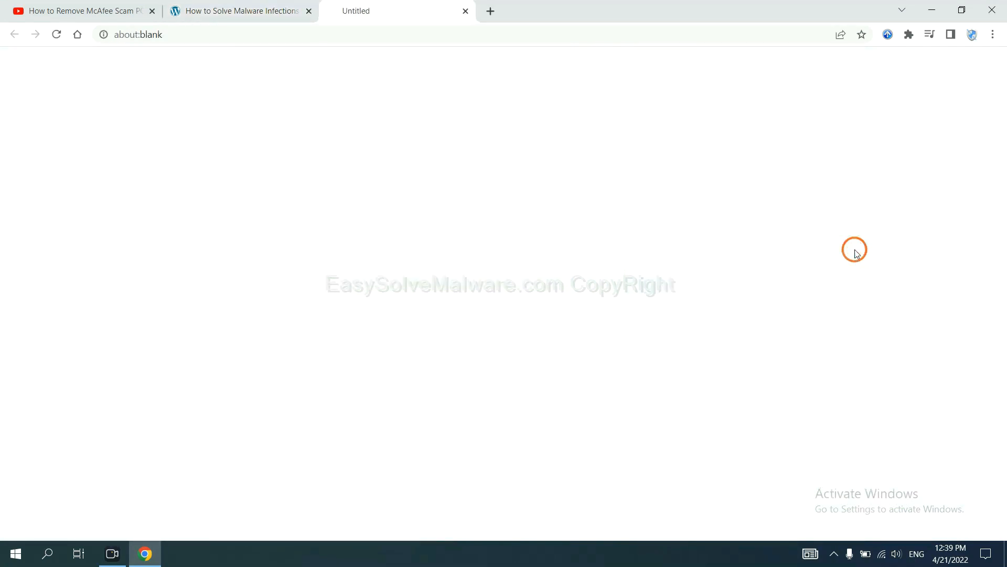
click(783, 253)
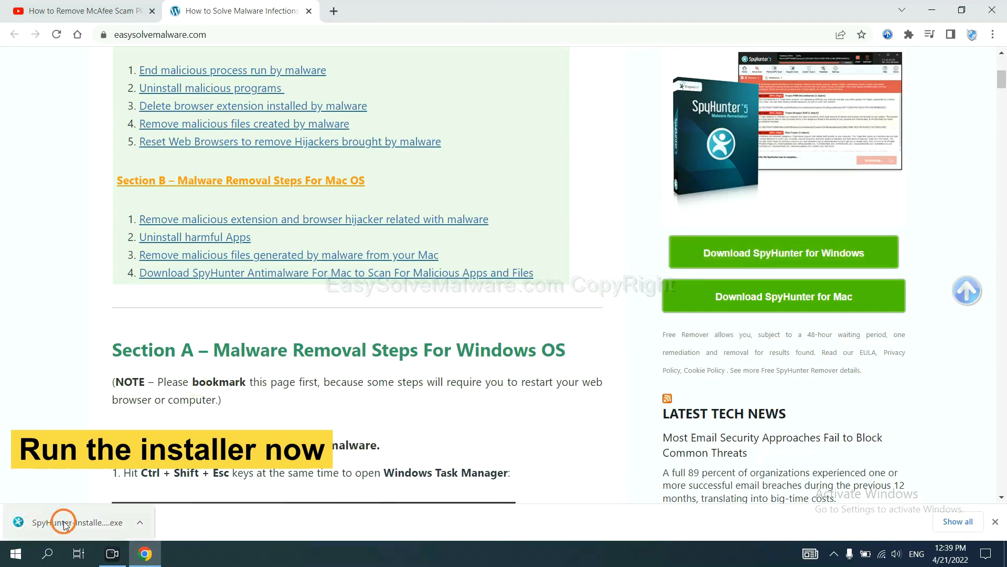
Step: Run the SpyHunter installer in English, accept the EULA, and install SpyHunter 5
click(64, 522)
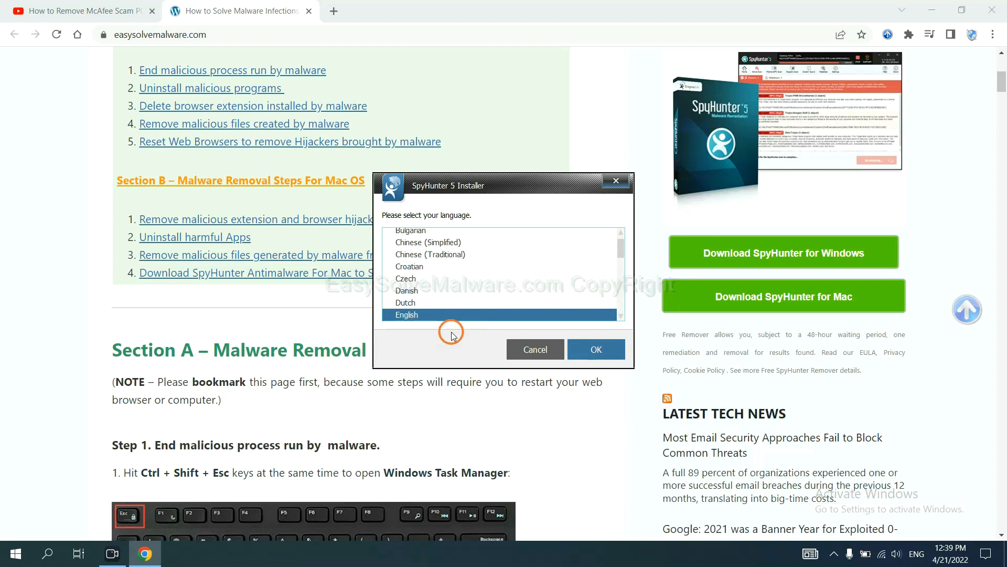
click(595, 349)
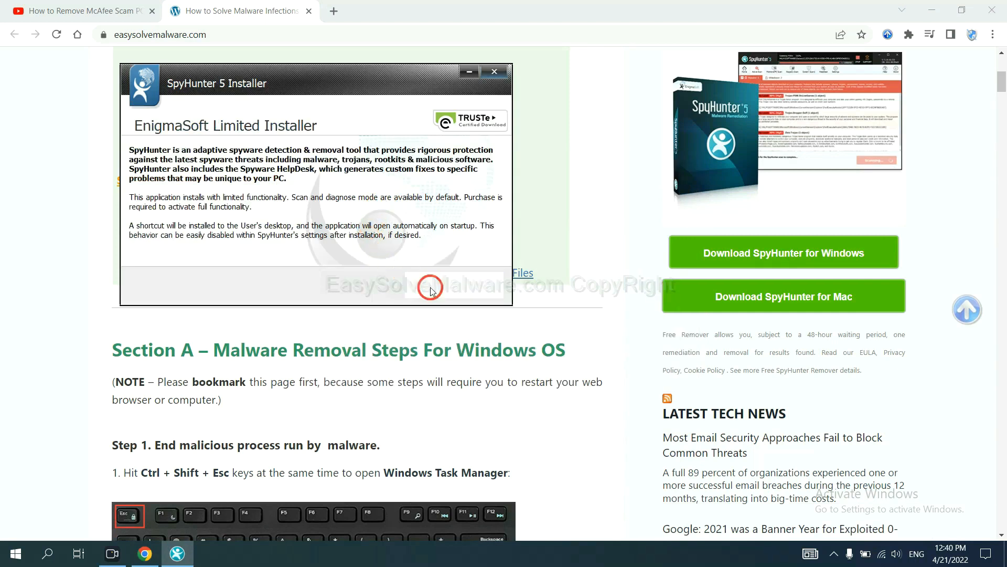
click(430, 287)
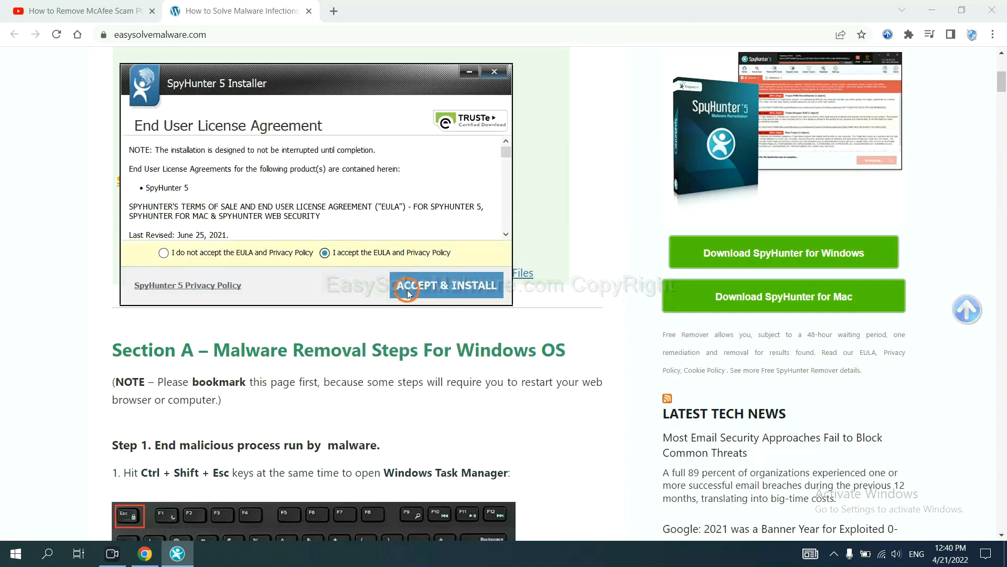
click(446, 285)
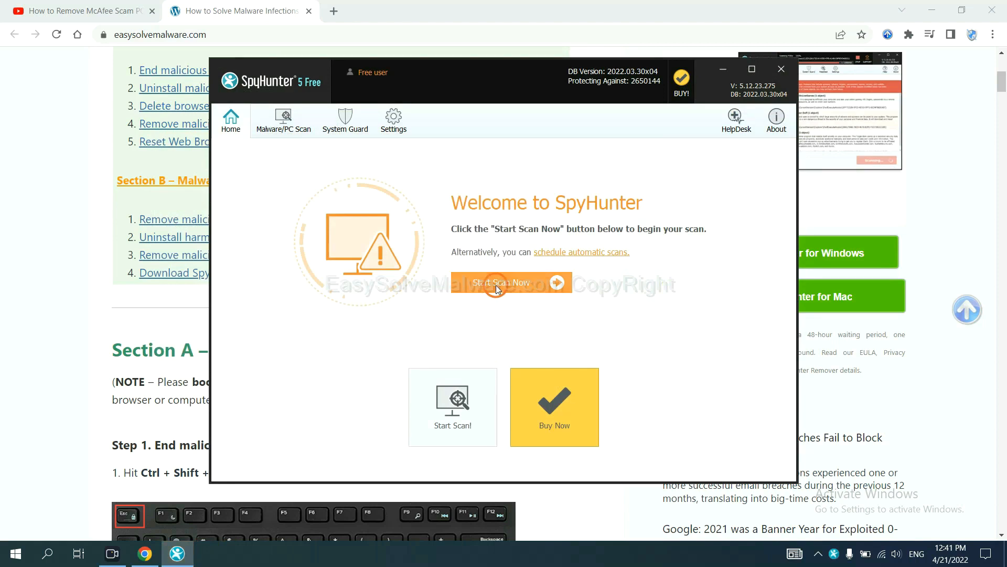
Step: Run a SpyHunter scan and continue past the flagged remove360.bat unknown object
click(503, 283)
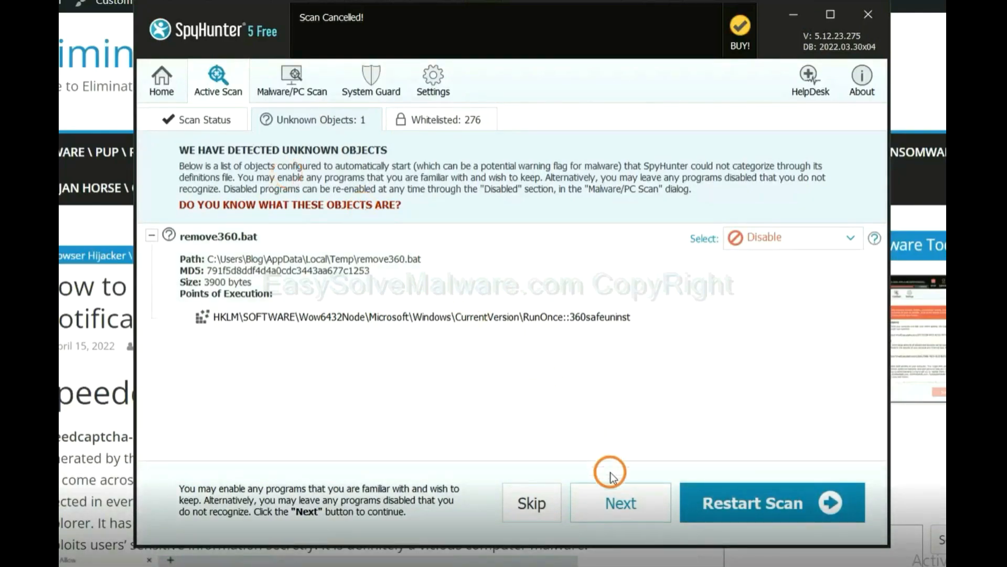
click(619, 503)
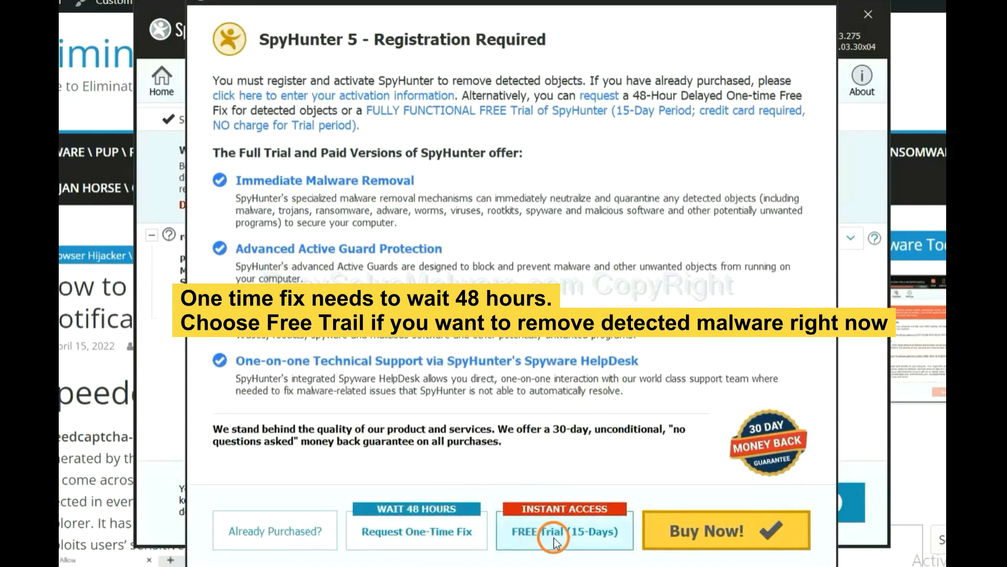
mouse_move(564, 544)
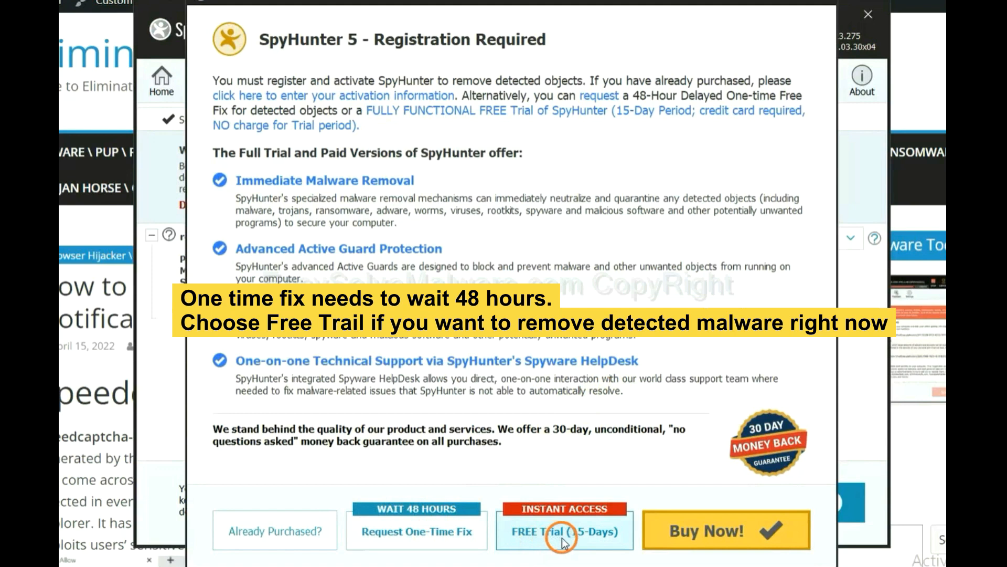
mouse_move(526, 539)
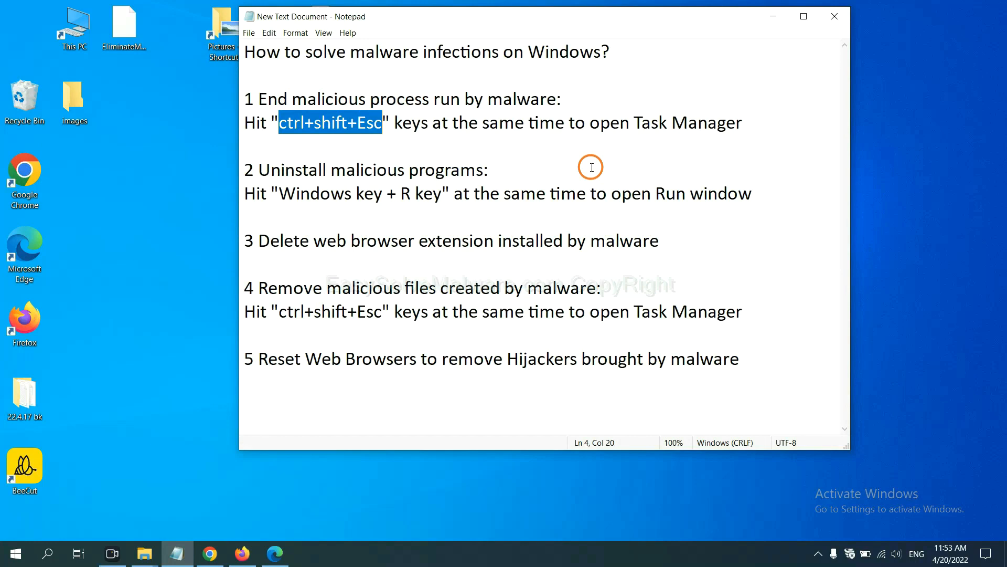
click(378, 122)
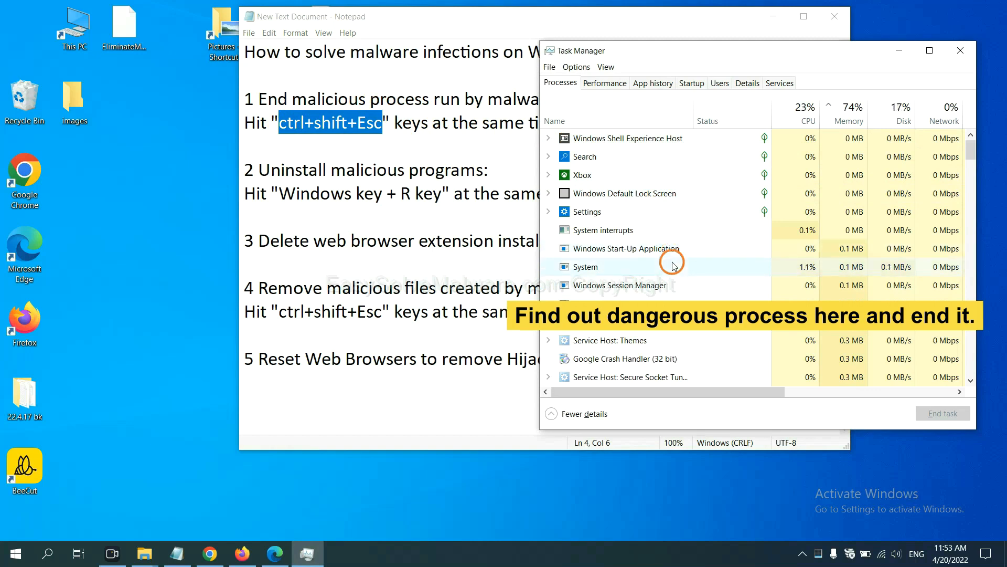
click(584, 266)
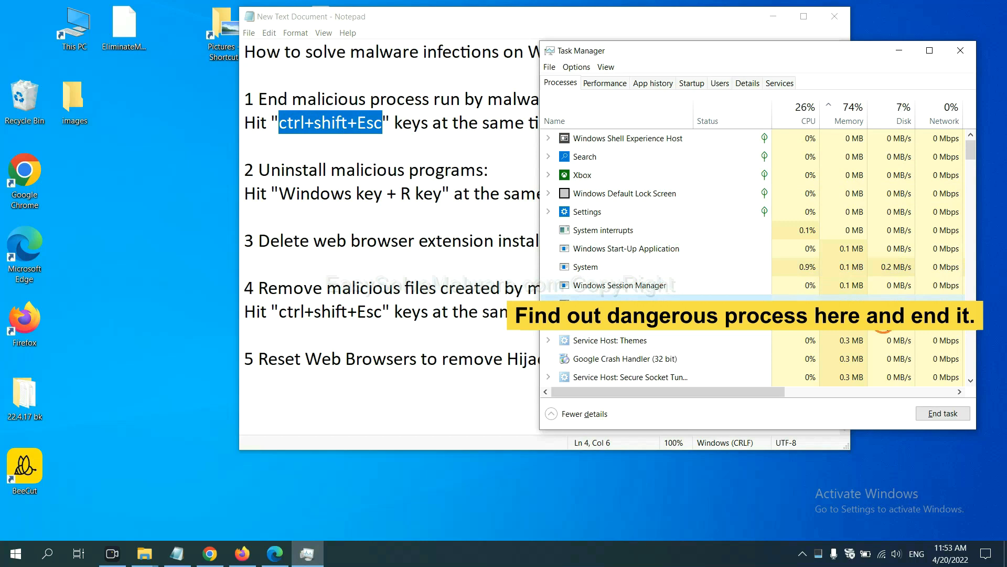
click(643, 303)
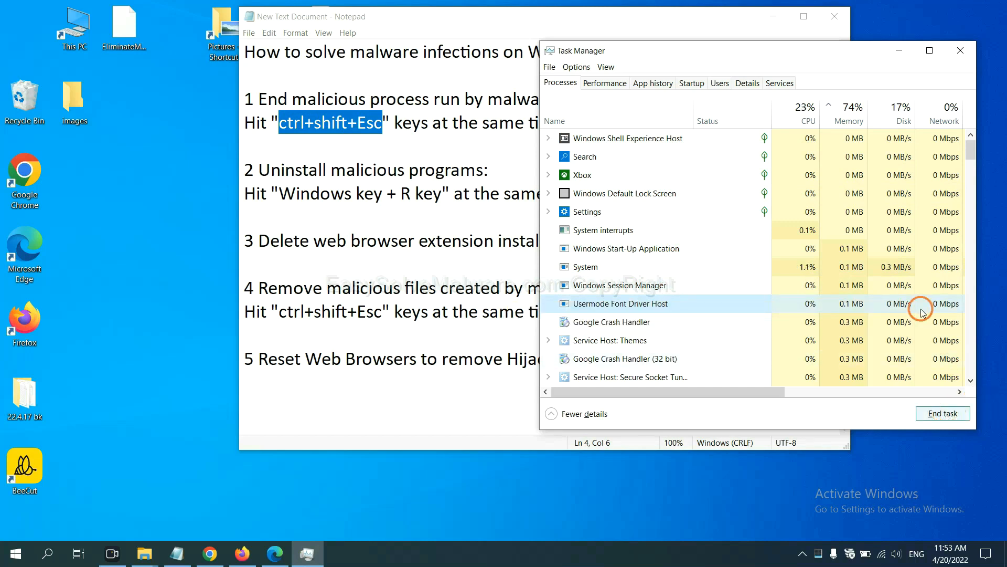
click(960, 50)
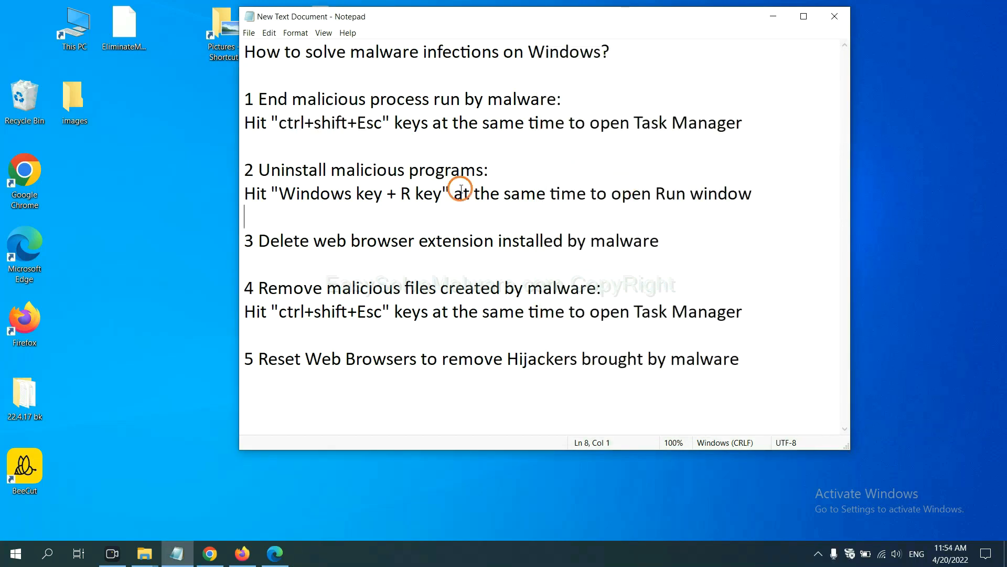
mouse_move(326, 189)
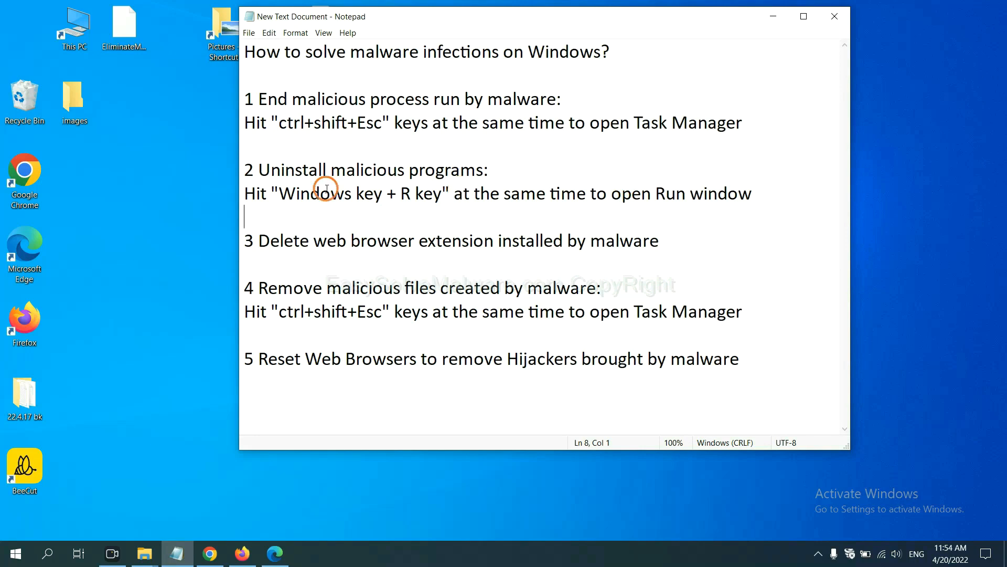
Step: Open the Run window with Win+R and enter 'control panel' as the program
double_click(308, 194)
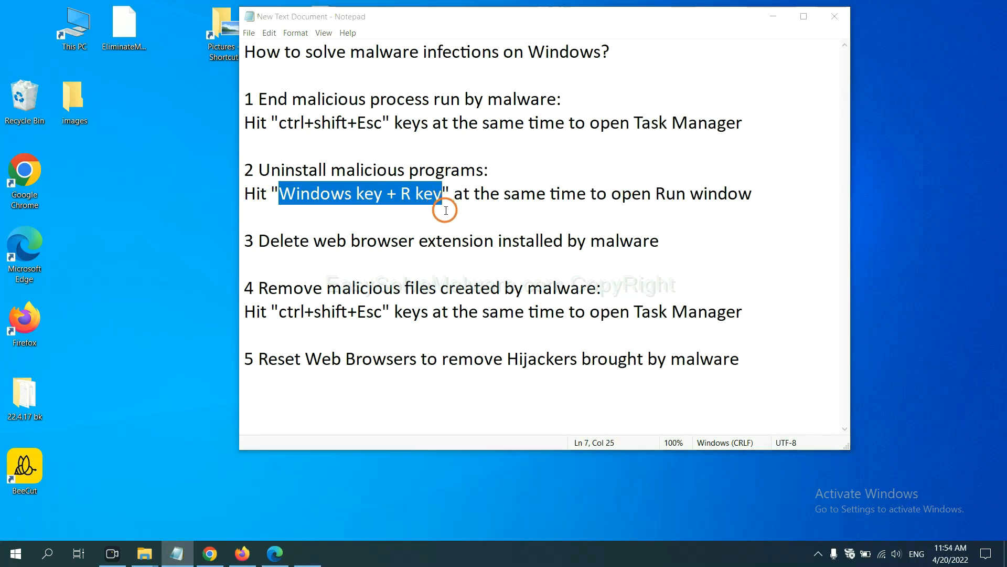
key(win+r)
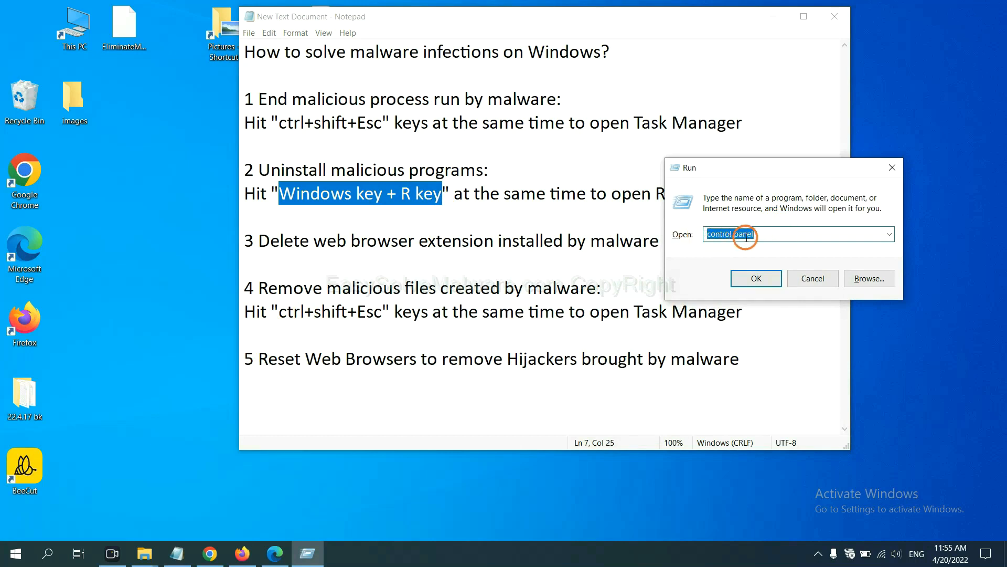
click(755, 278)
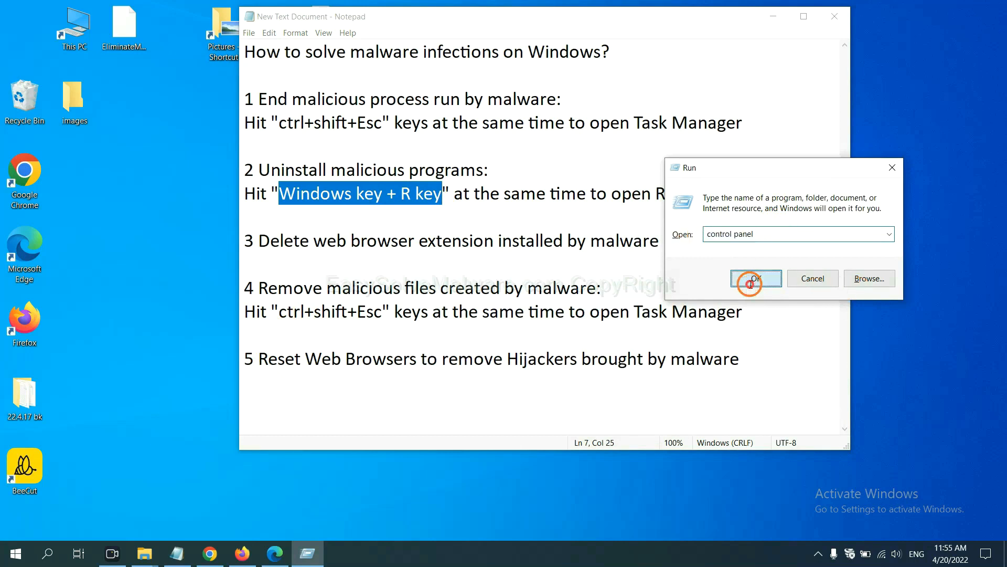
Step: Launch Control Panel and review the Uninstall a program list for malicious entries
click(755, 278)
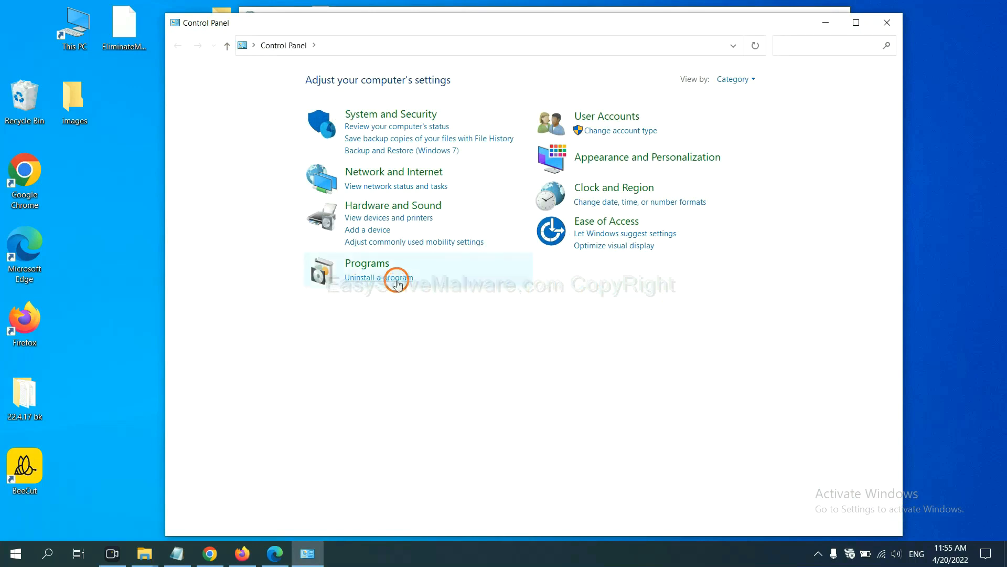
click(379, 277)
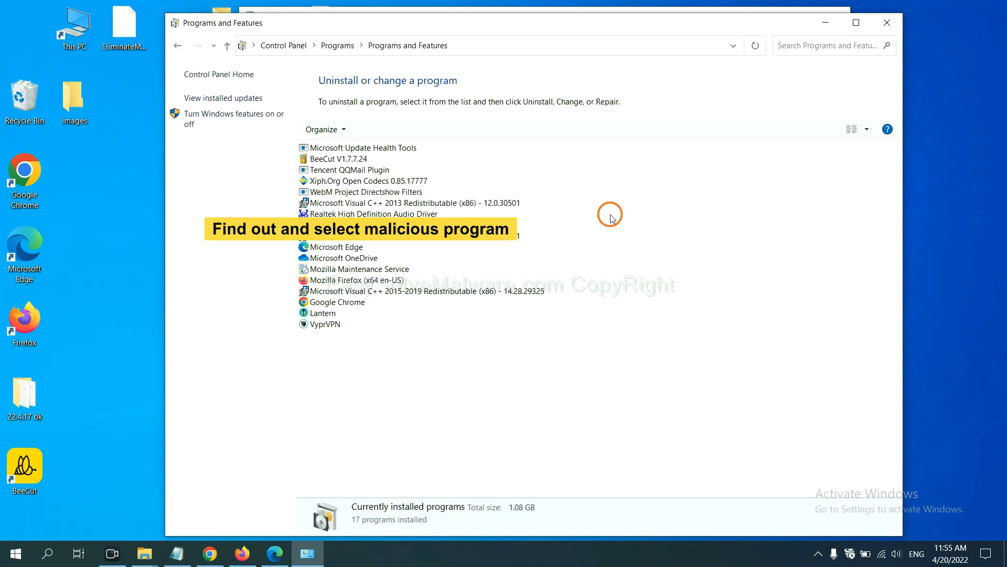
click(357, 180)
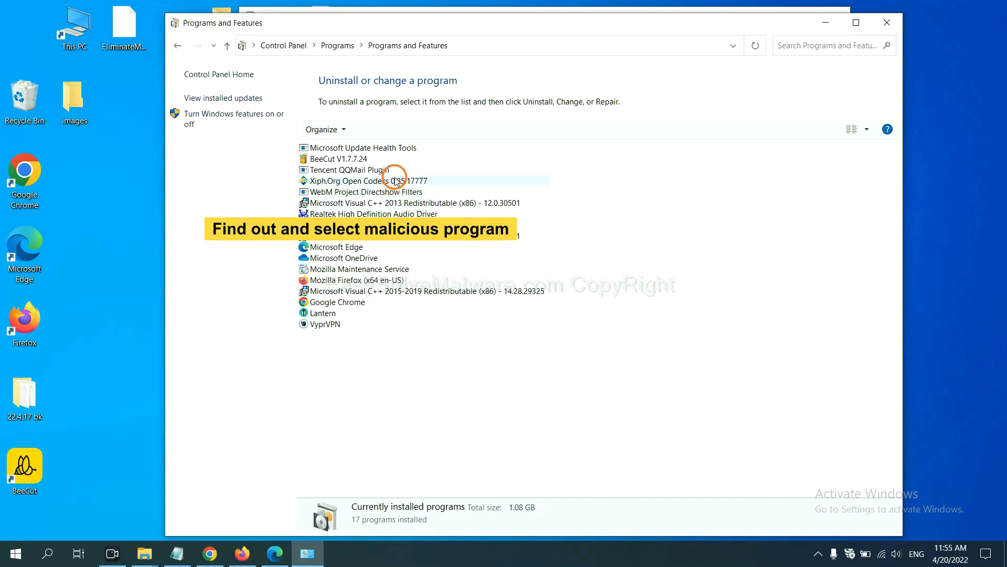
click(366, 180)
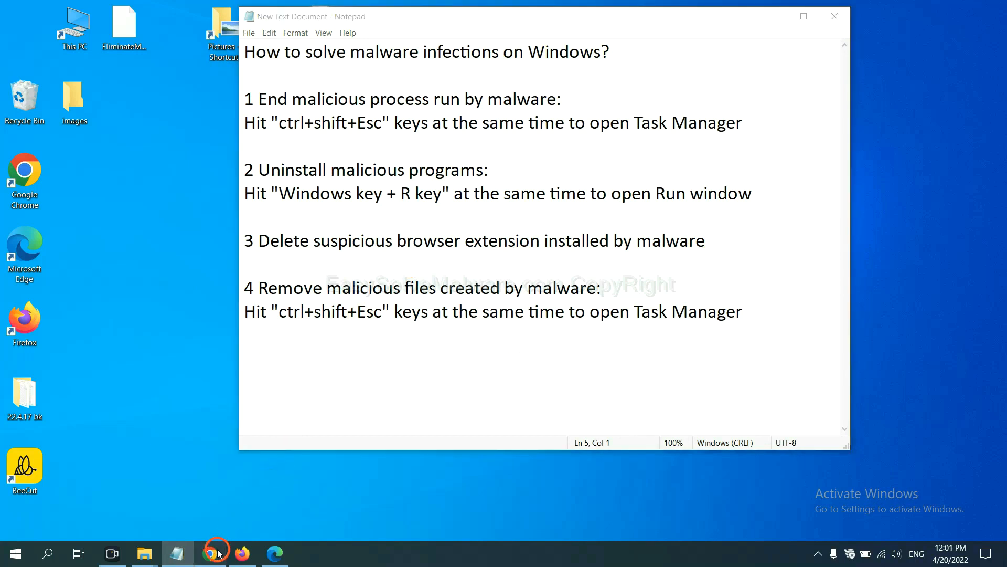
Step: Switch to Chrome and open its Extensions page showing Scroll To Top
click(209, 553)
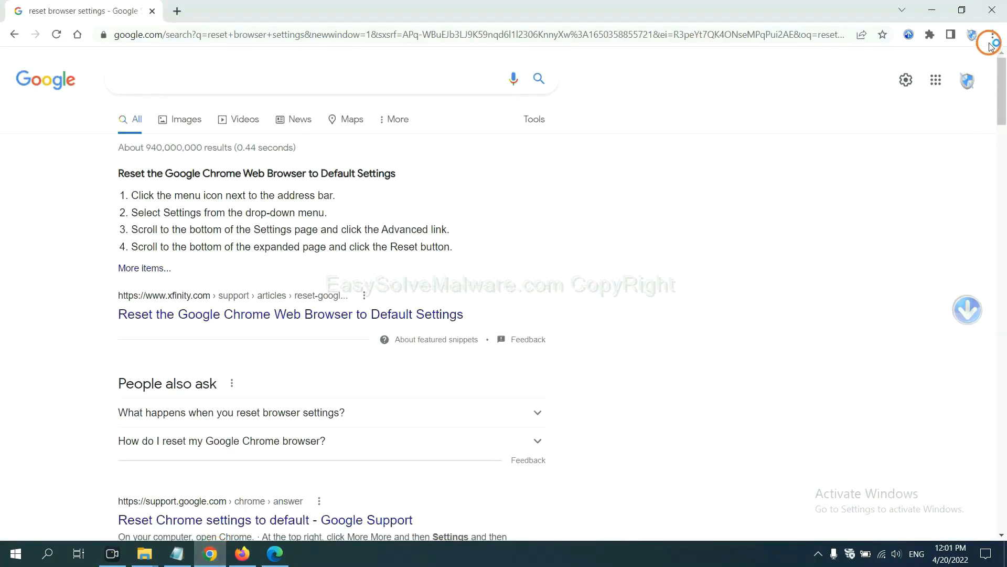
click(991, 34)
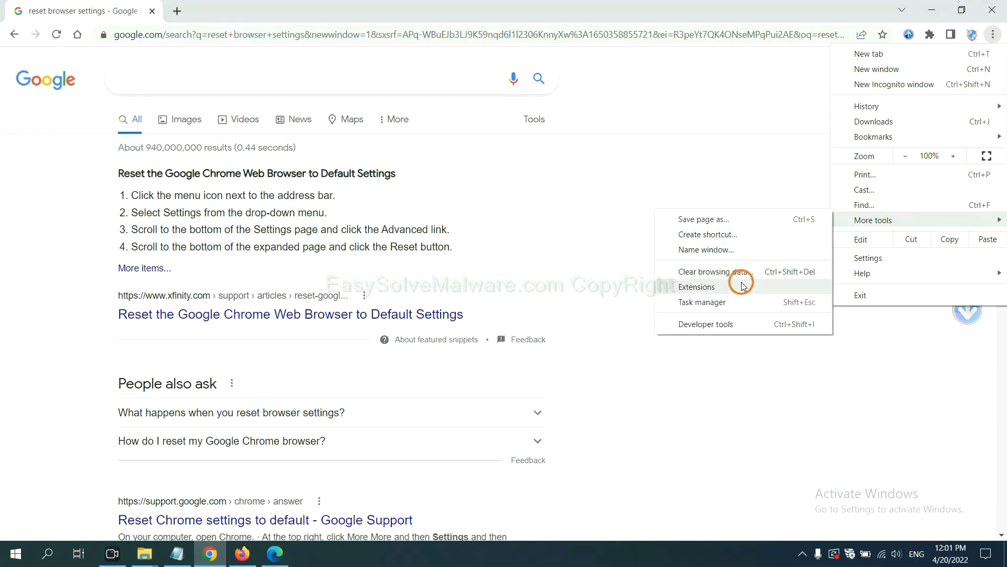
click(696, 286)
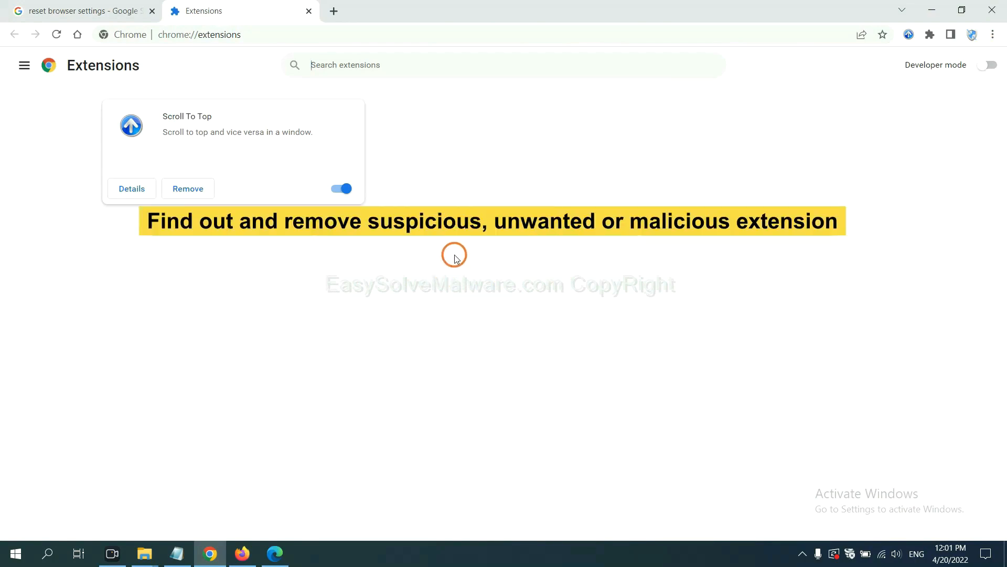
mouse_move(448, 257)
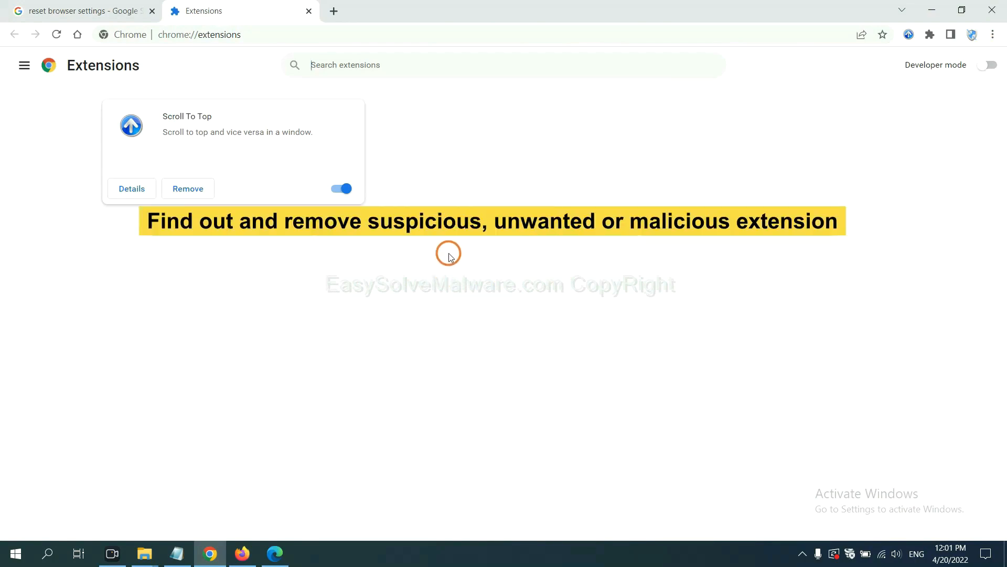
mouse_move(266, 237)
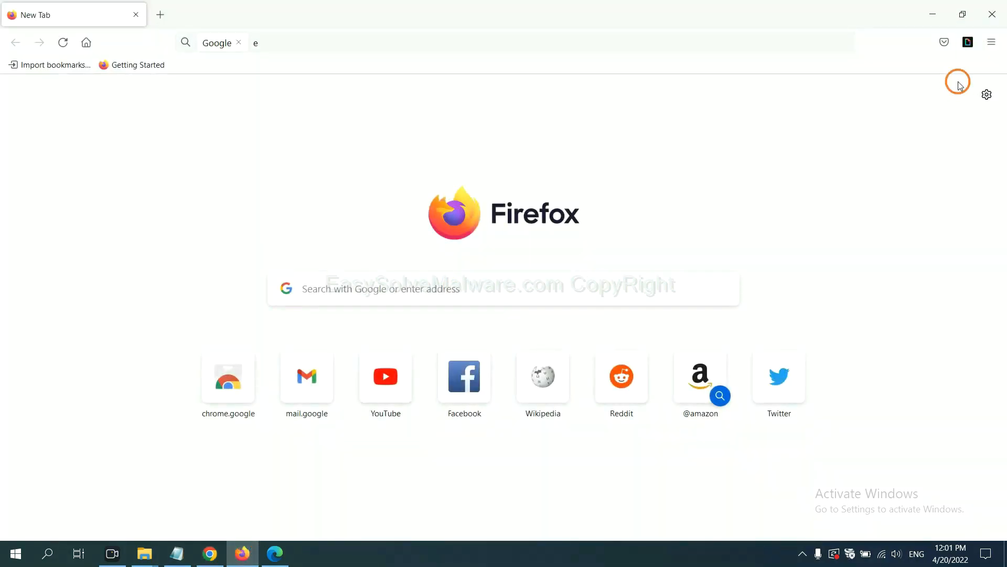
Step: Remove the GIPHY for Firefox extension through Firefox's Add-ons and themes manager
click(991, 43)
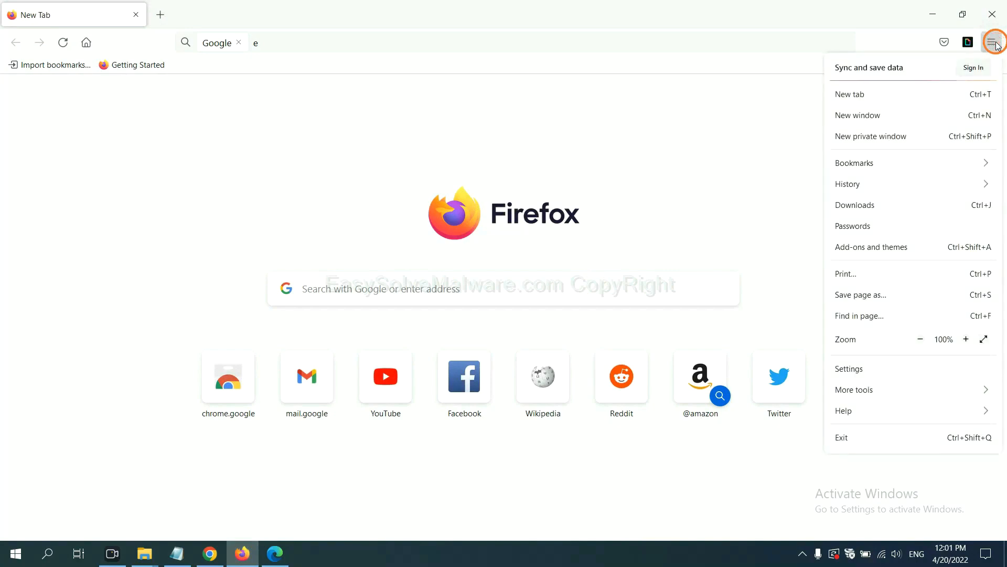
mouse_move(902, 184)
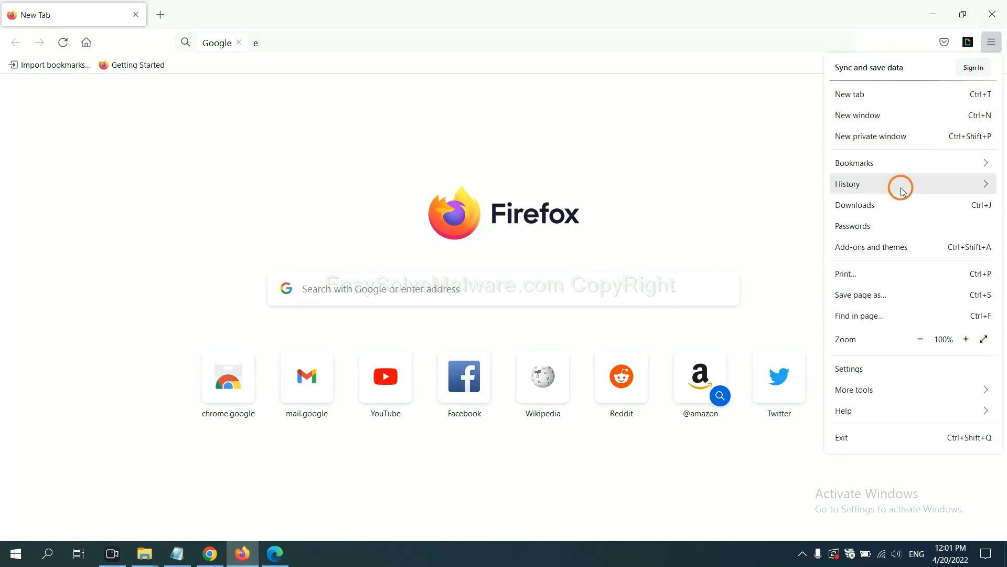
mouse_move(880, 251)
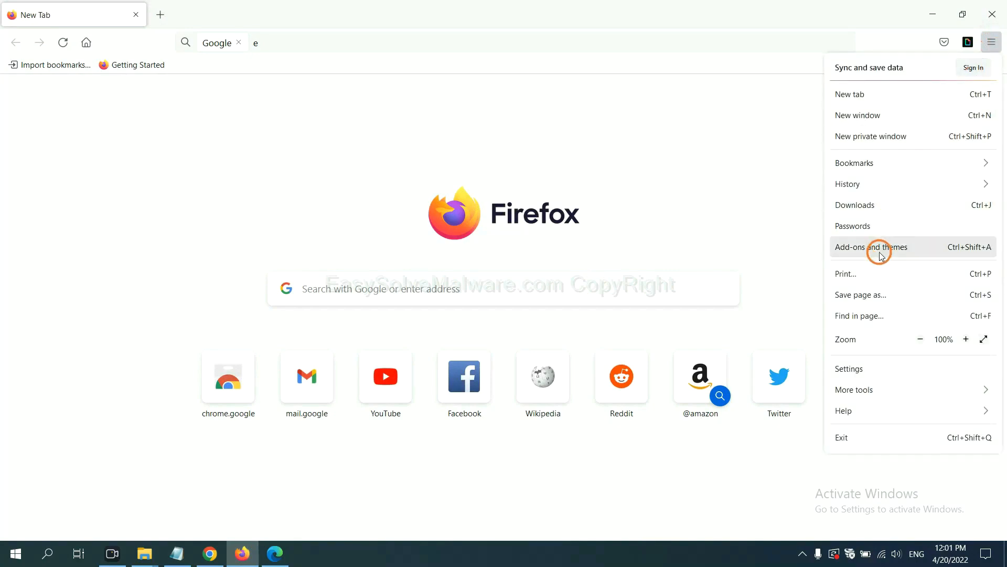
click(871, 247)
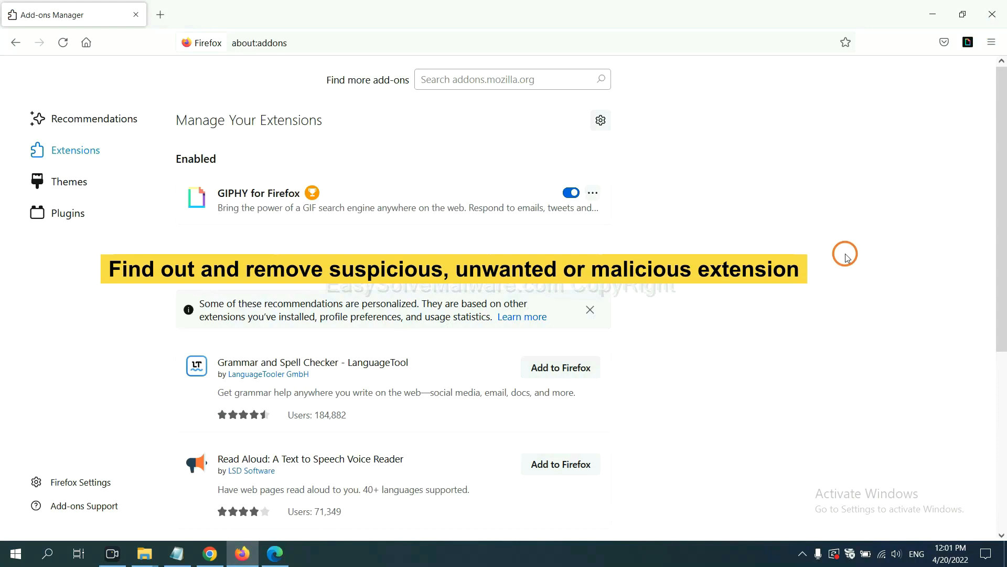
click(592, 192)
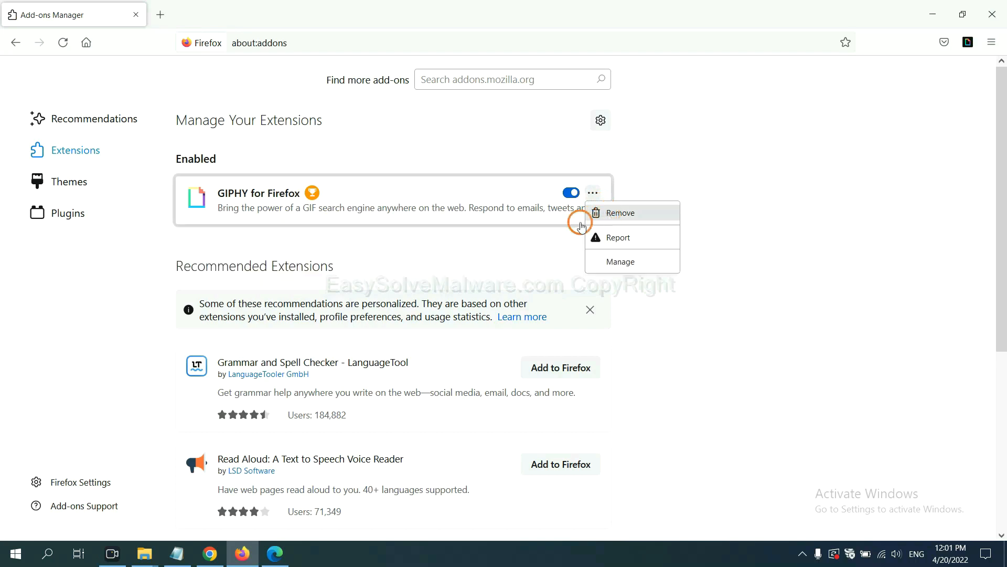
click(275, 553)
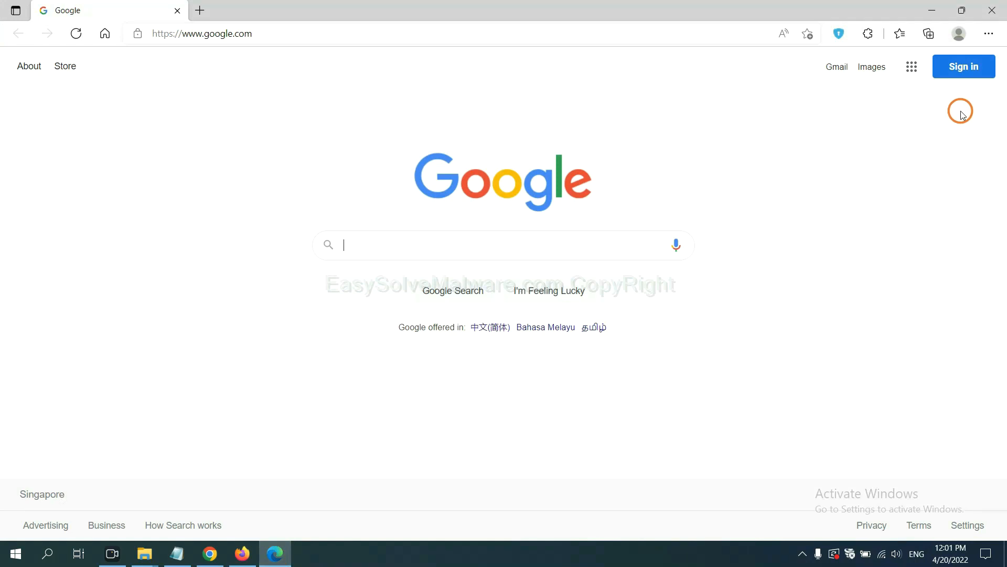
Step: Remove ArcVpn Free Fast VPN Proxy from Edge's extension management page
click(988, 33)
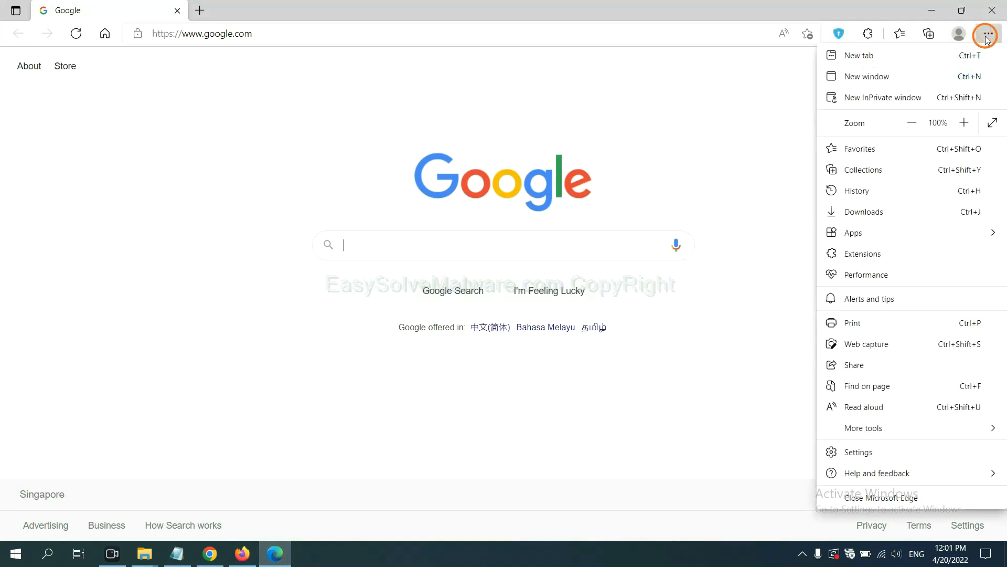
mouse_move(862, 253)
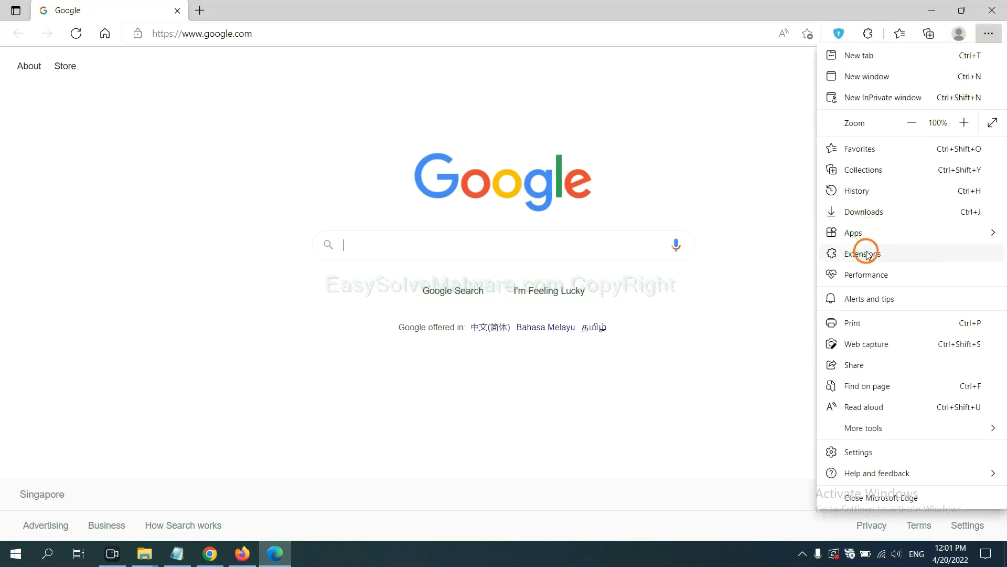
click(862, 252)
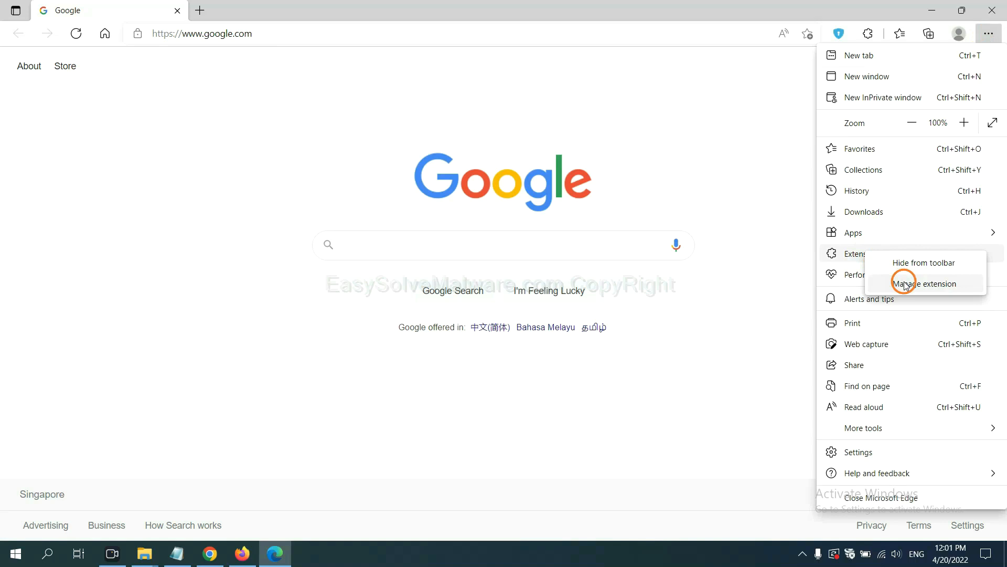
click(922, 283)
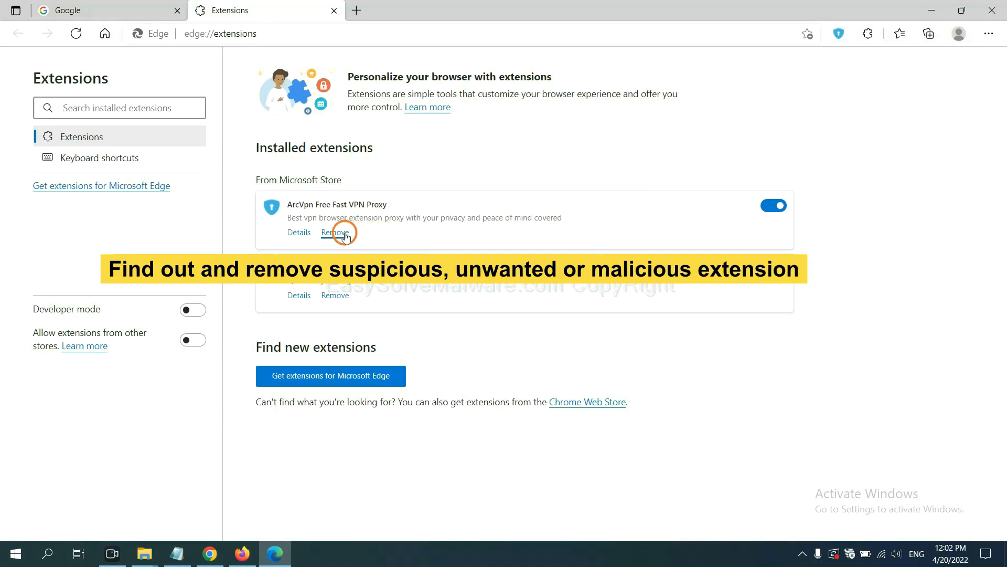
click(334, 232)
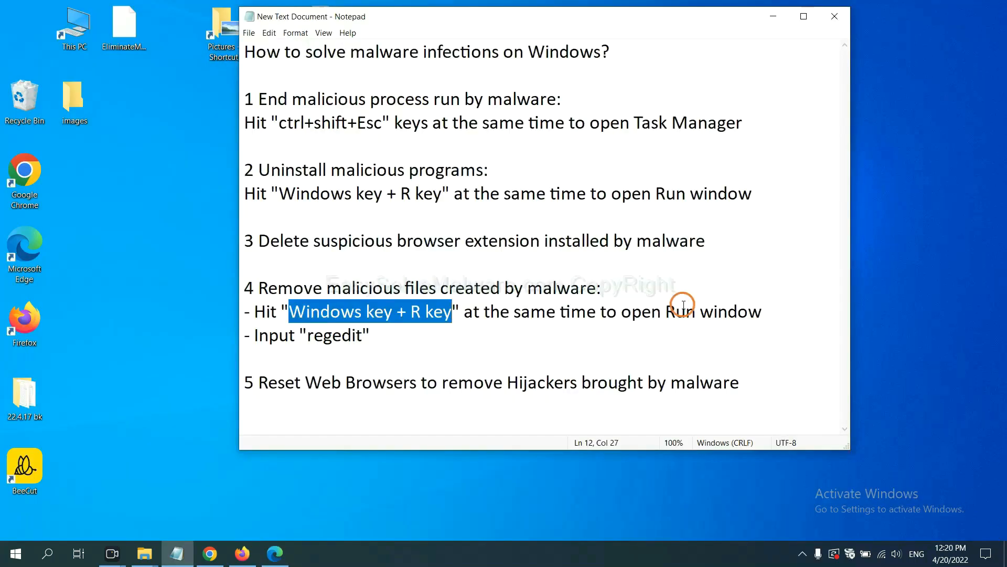
Step: Read Notepad's step 4 on removing malicious files, then enter regedit in Run
click(443, 311)
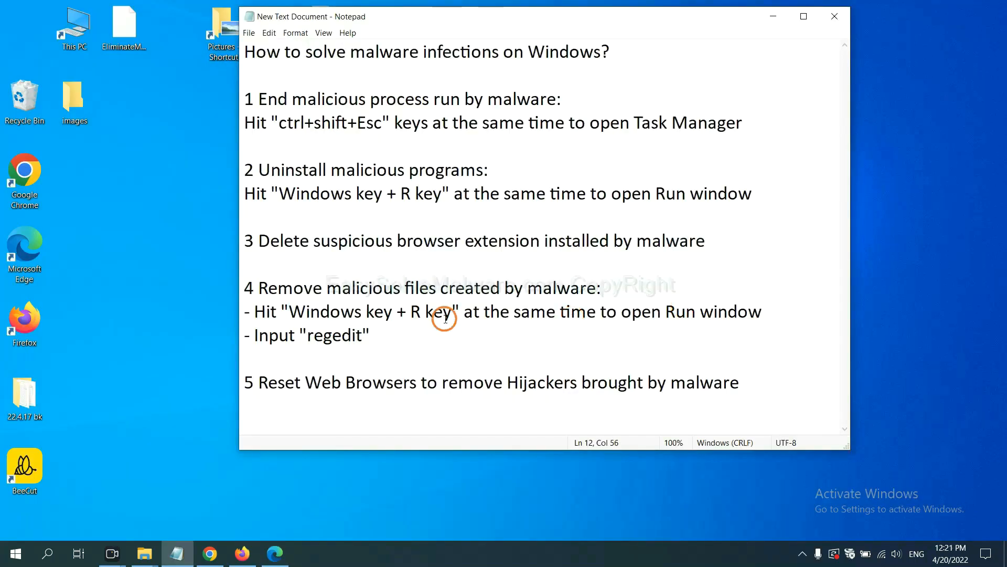
mouse_move(437, 288)
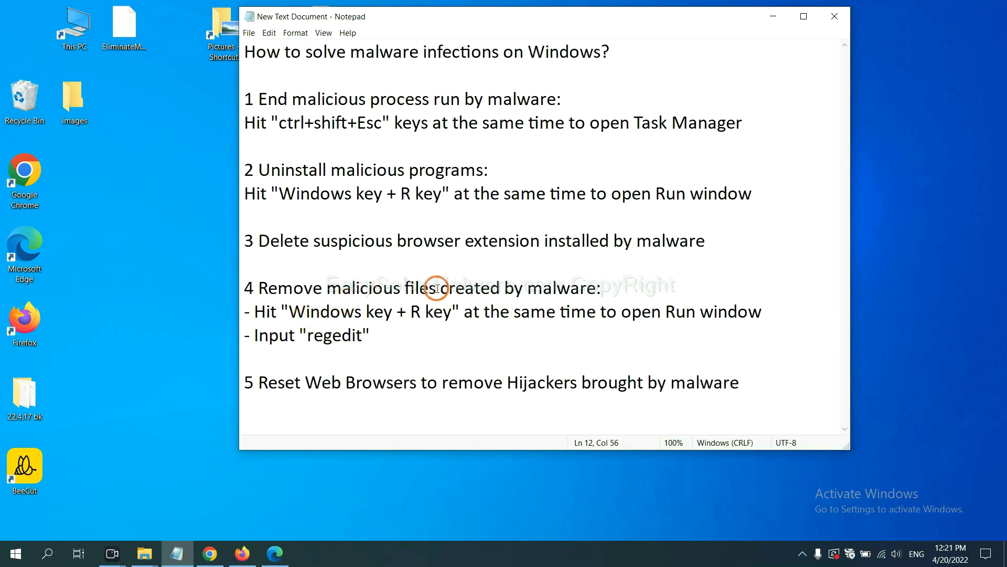
click(685, 312)
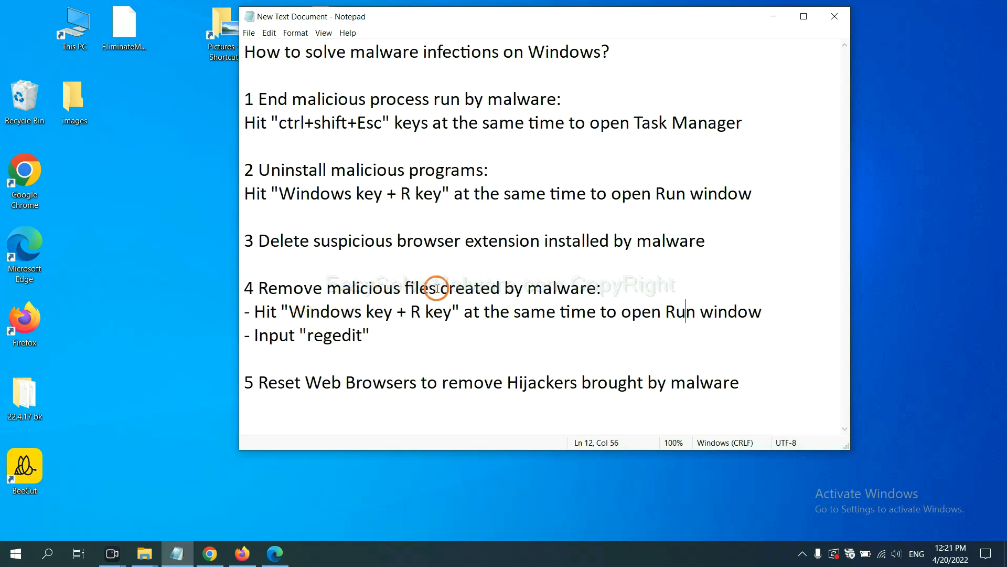
mouse_move(259, 311)
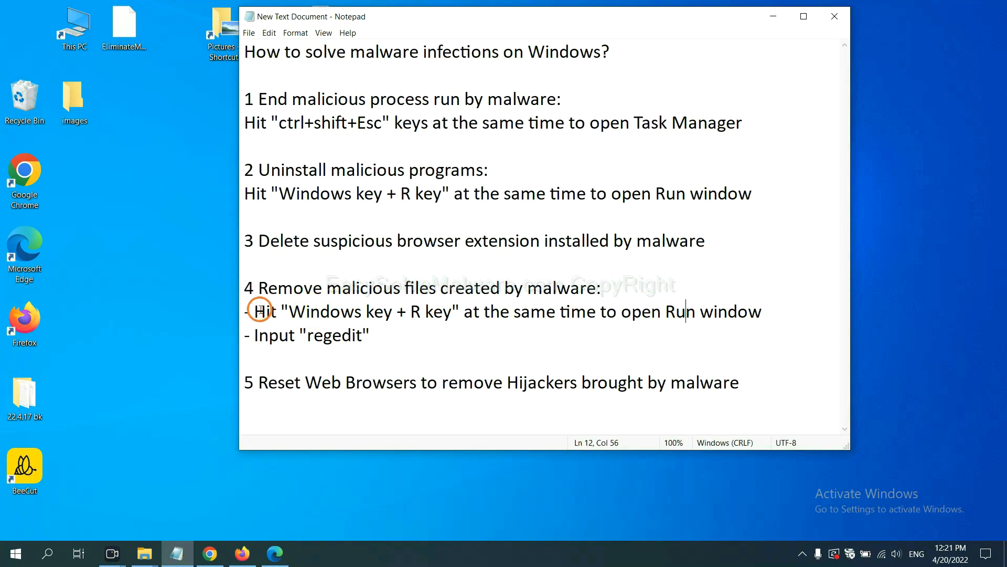
drag(254, 312, 554, 321)
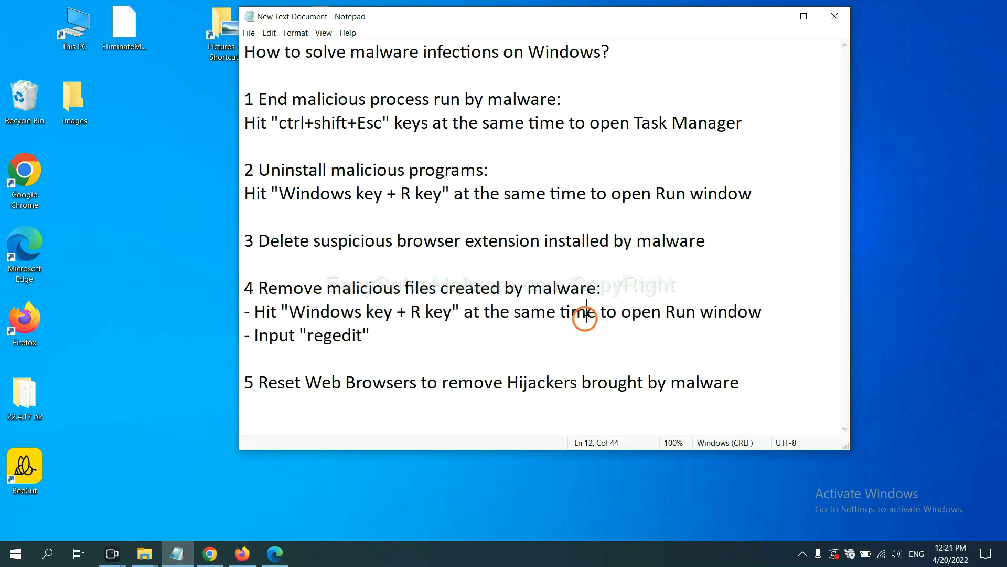
key(win+r)
text(regedit)
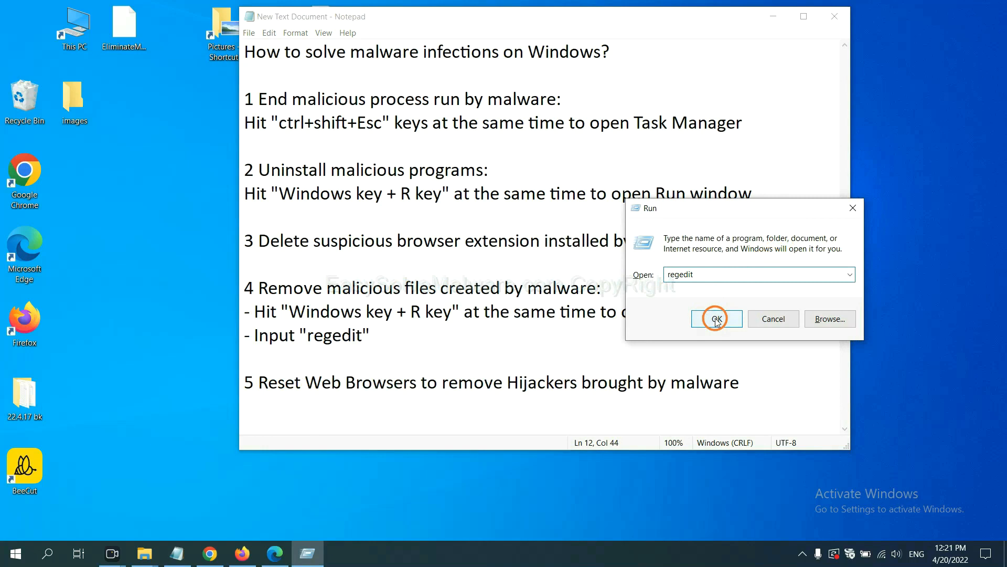
Step: Launch Registry Editor and search for the malware name, landing on BeeCut.exe under FEATURE_BROWSER_EMULATION
click(716, 319)
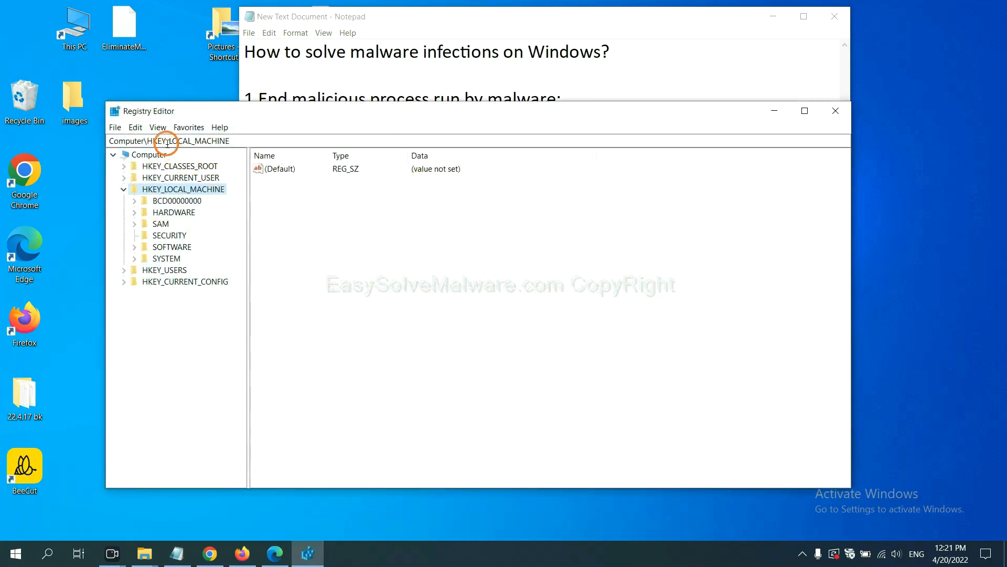
mouse_move(137, 127)
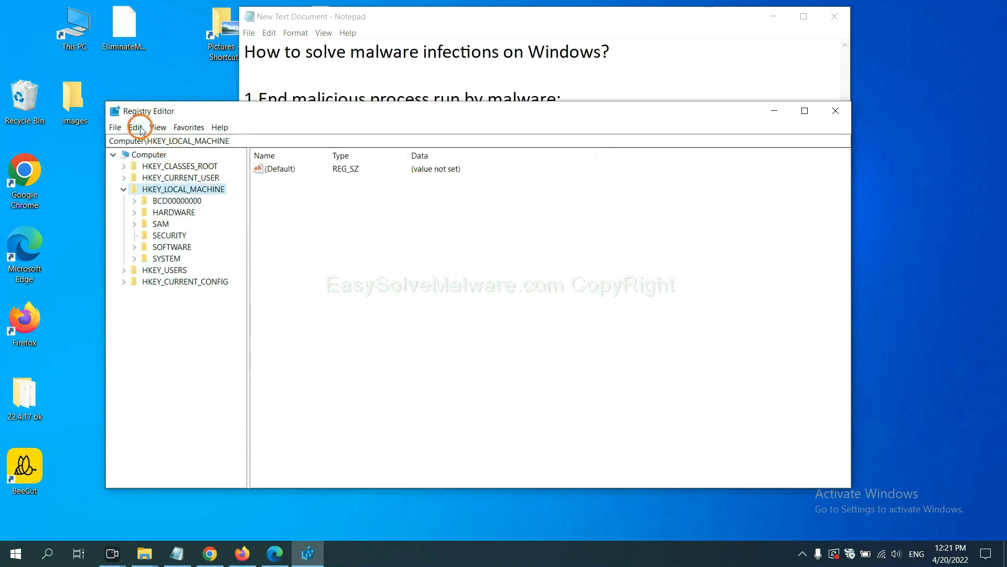
click(134, 126)
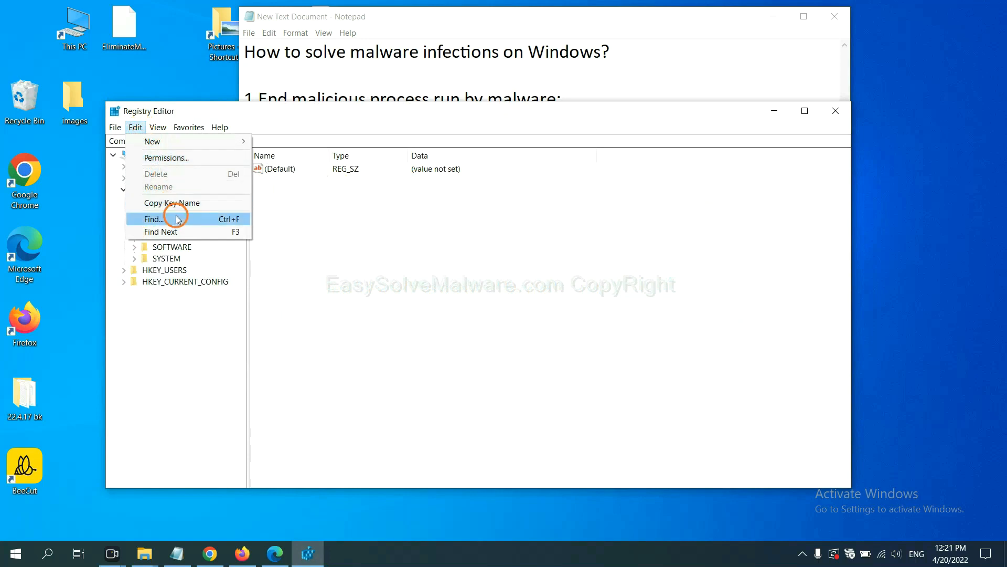
click(152, 219)
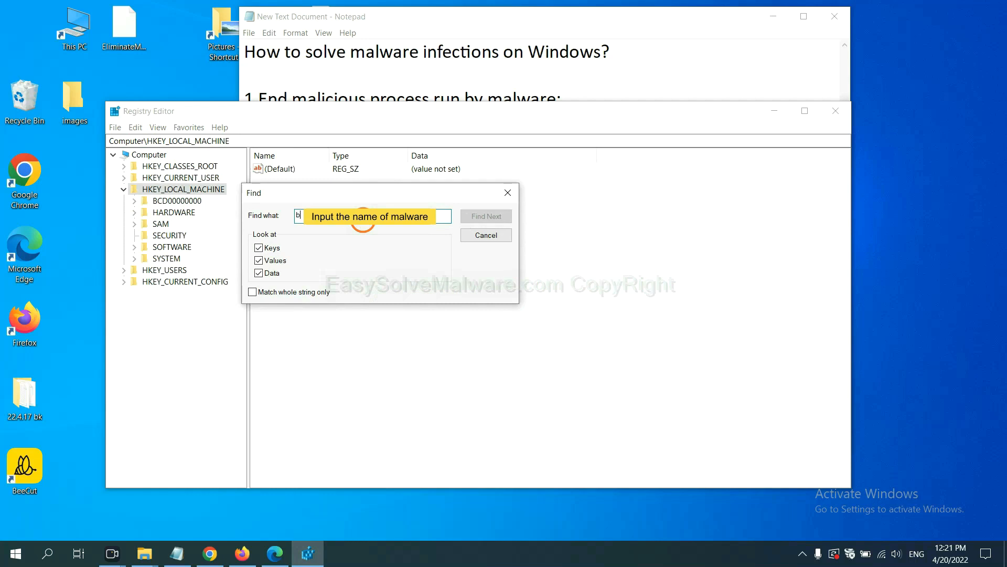
click(485, 216)
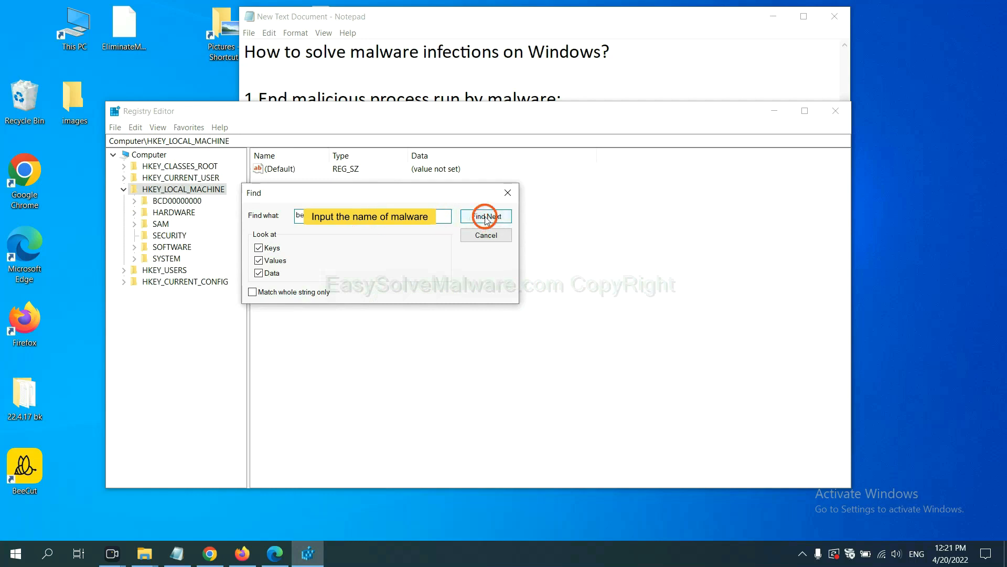
click(486, 216)
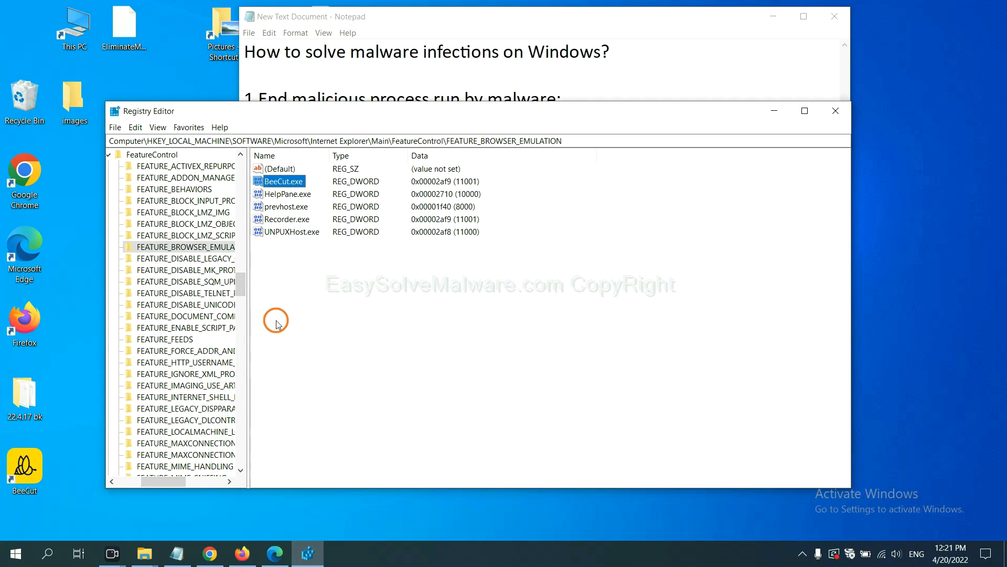
right_click(185, 246)
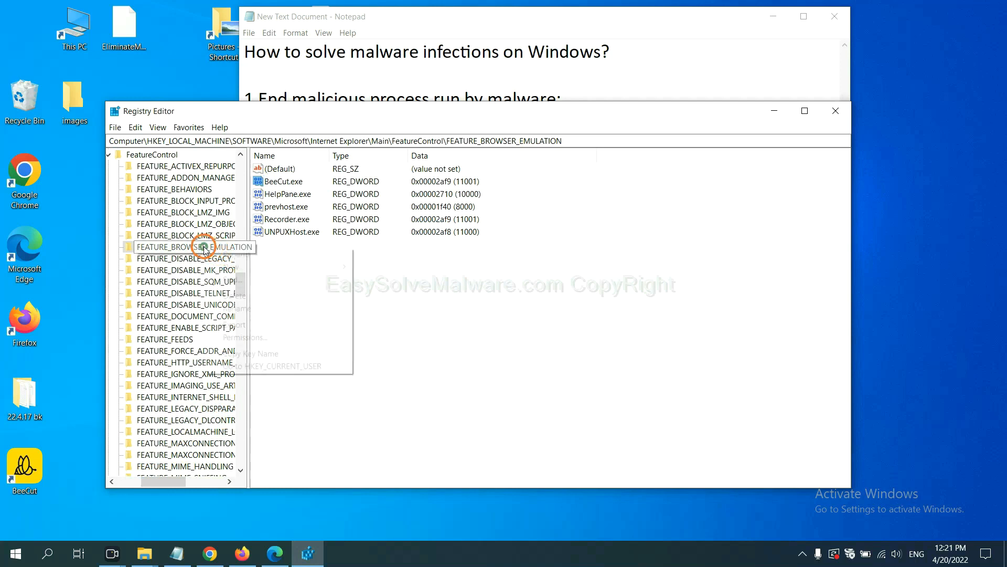
right_click(203, 246)
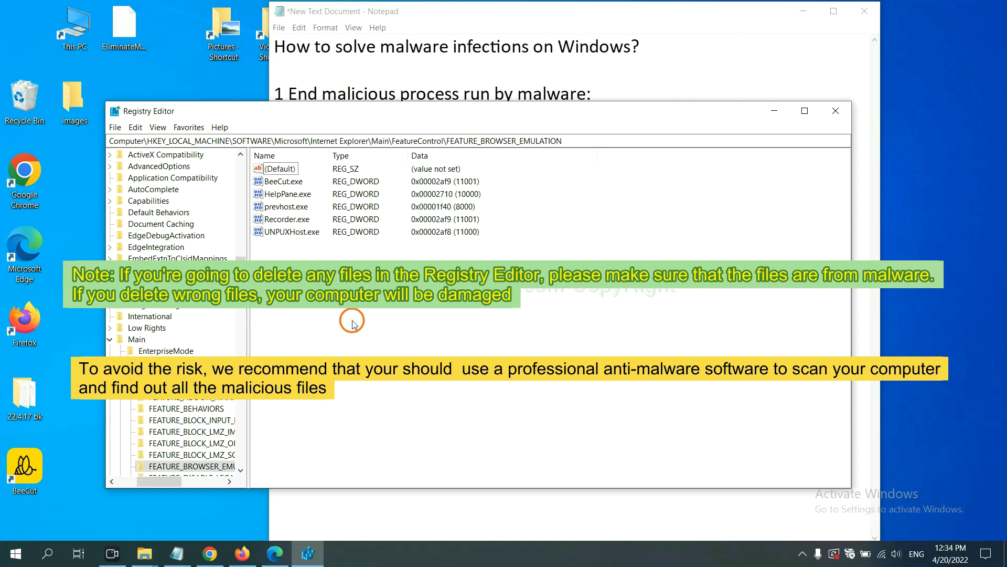
click(863, 12)
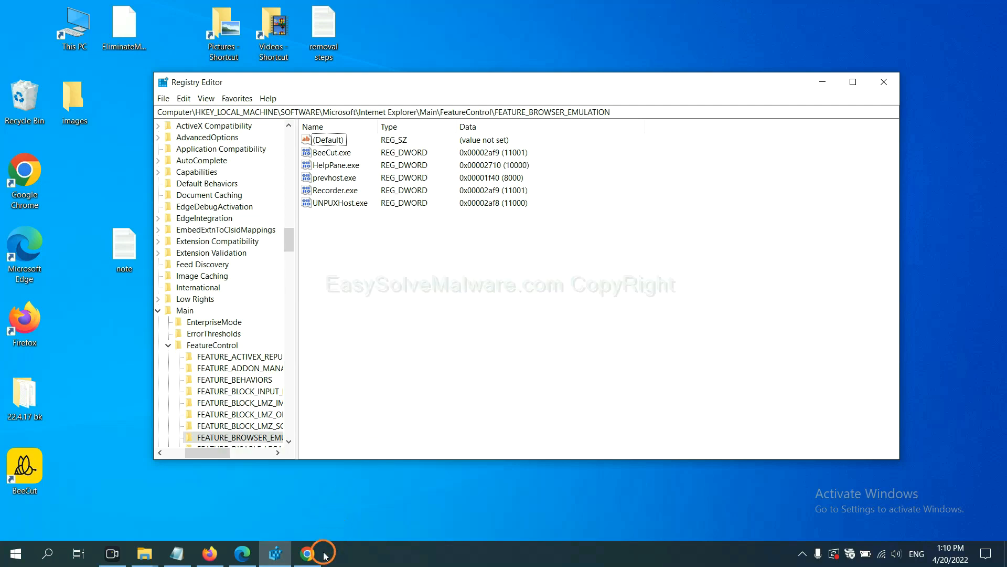
Step: Scroll through the EasySolveMalware removal guide's quick menu of steps in Chrome
click(307, 552)
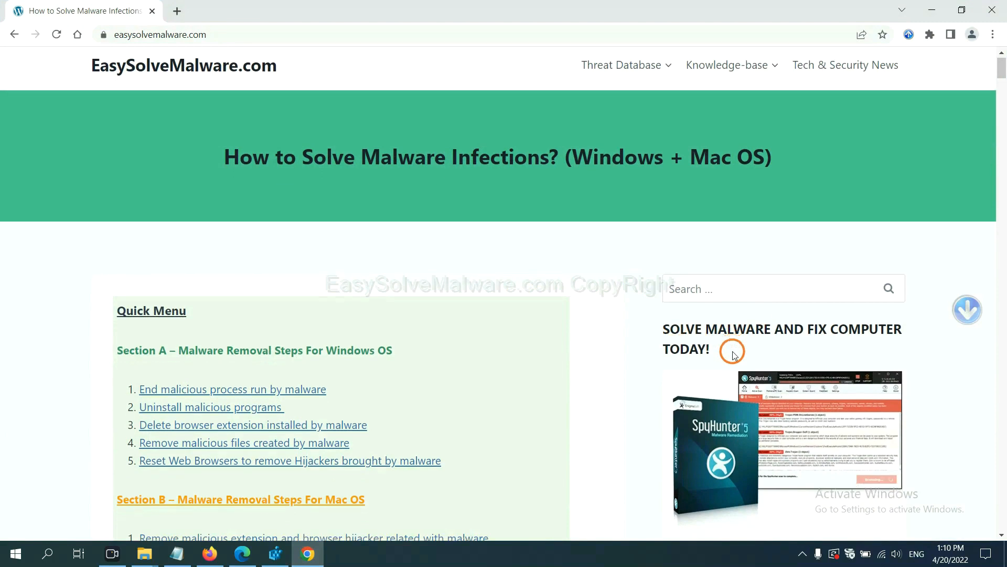
scroll(down, 3)
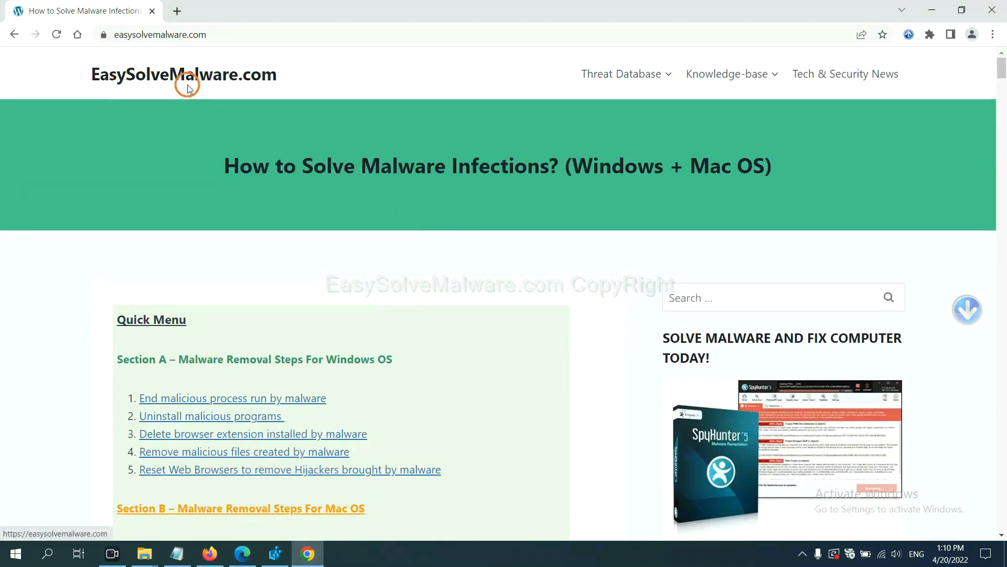
scroll(down, 3)
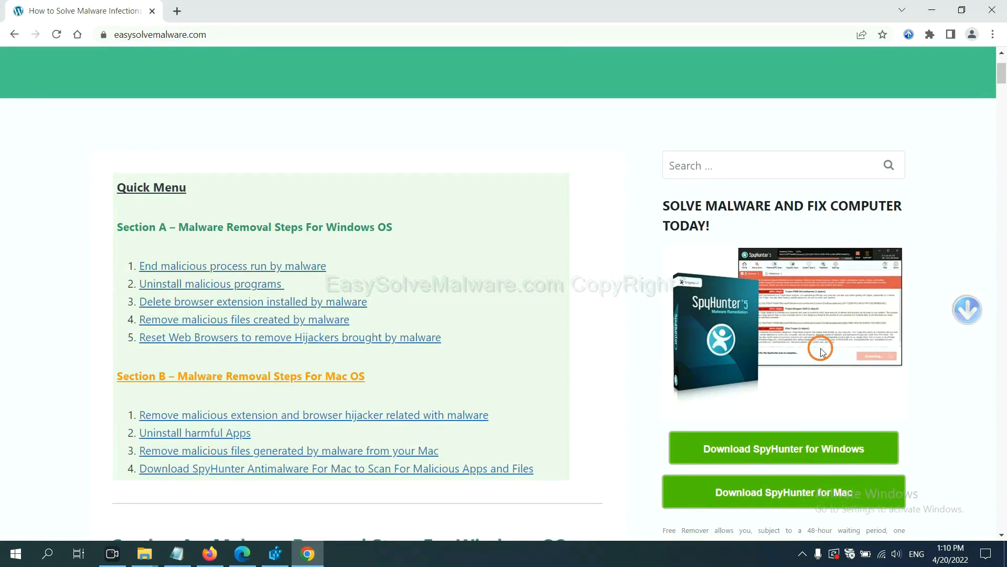
scroll(down, 3)
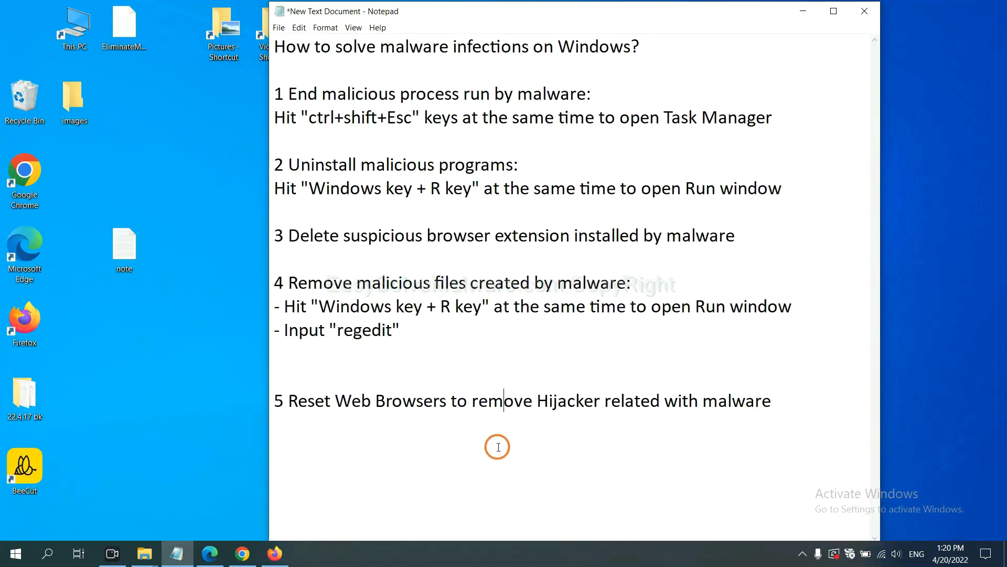
mouse_move(330, 442)
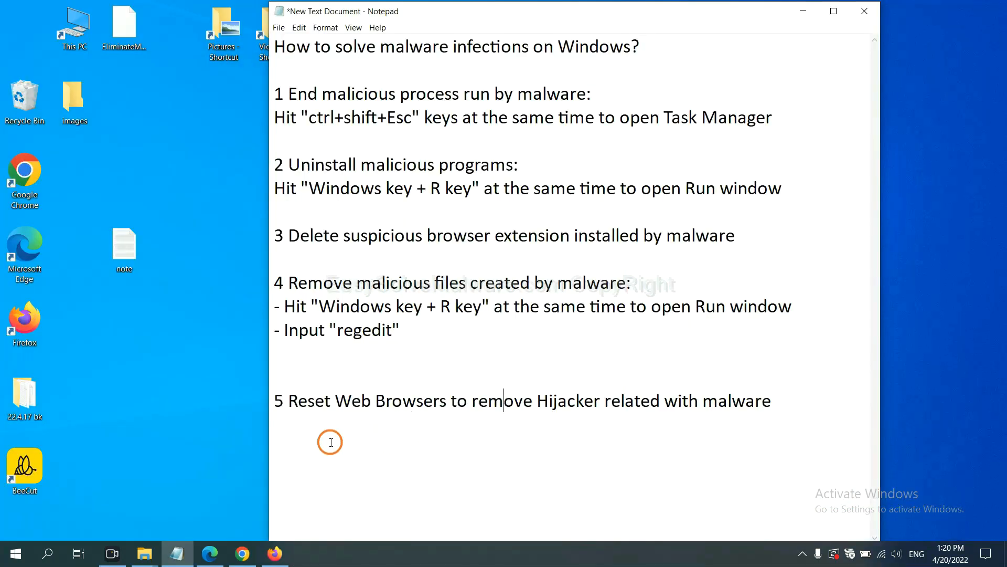
Step: Search Chrome settings for 'reset', restore original defaults, and confirm Reset settings
click(241, 553)
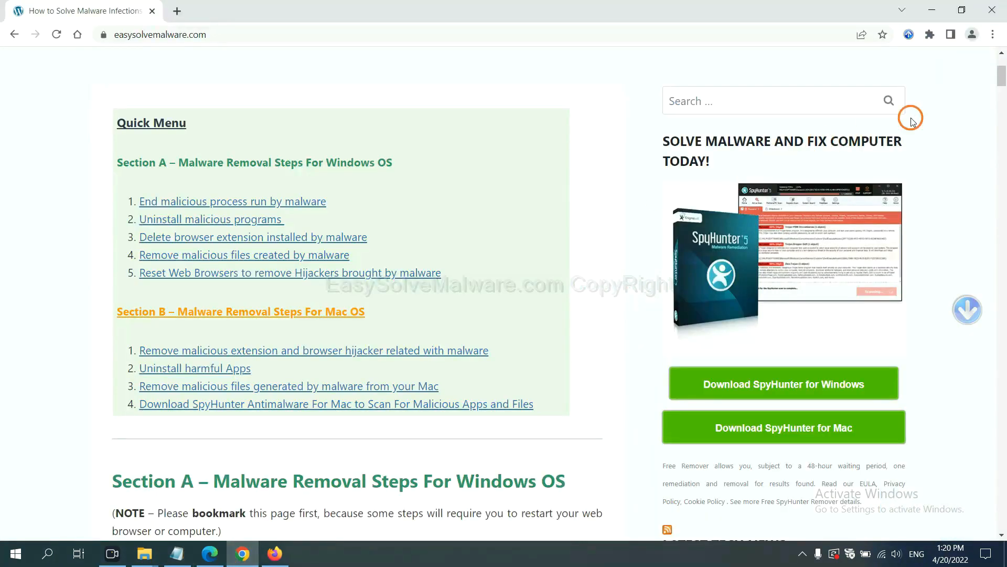
click(991, 34)
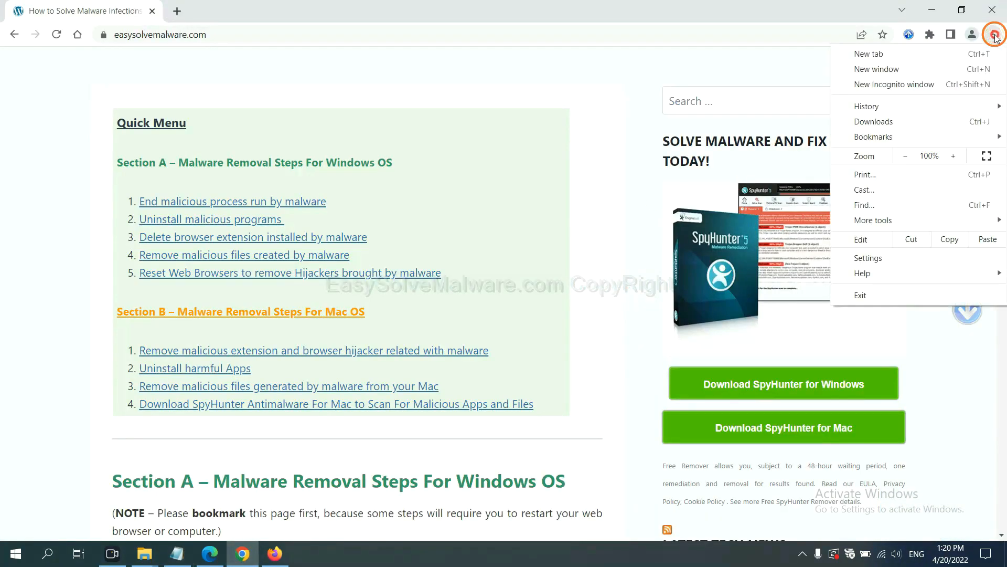
click(881, 252)
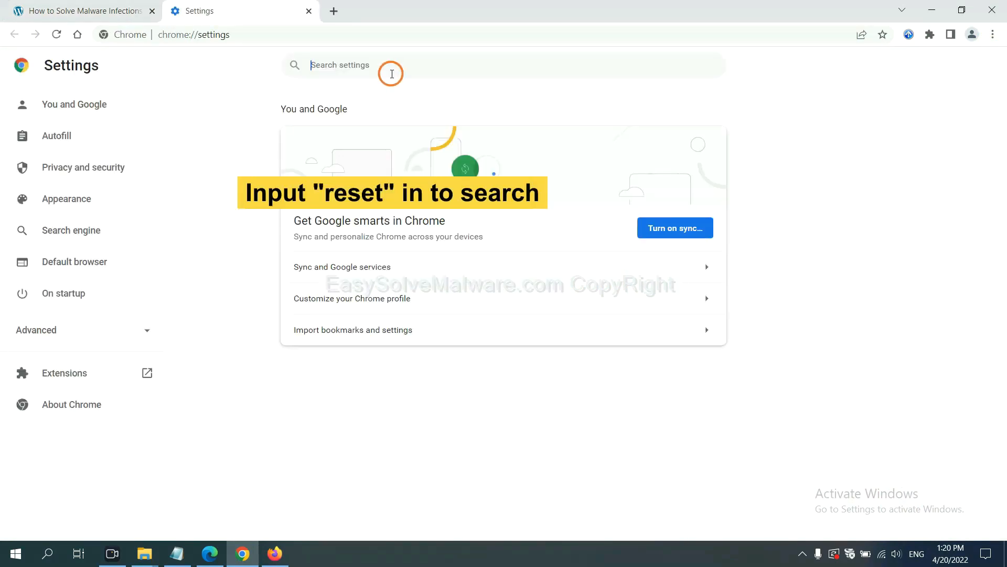
text(reset)
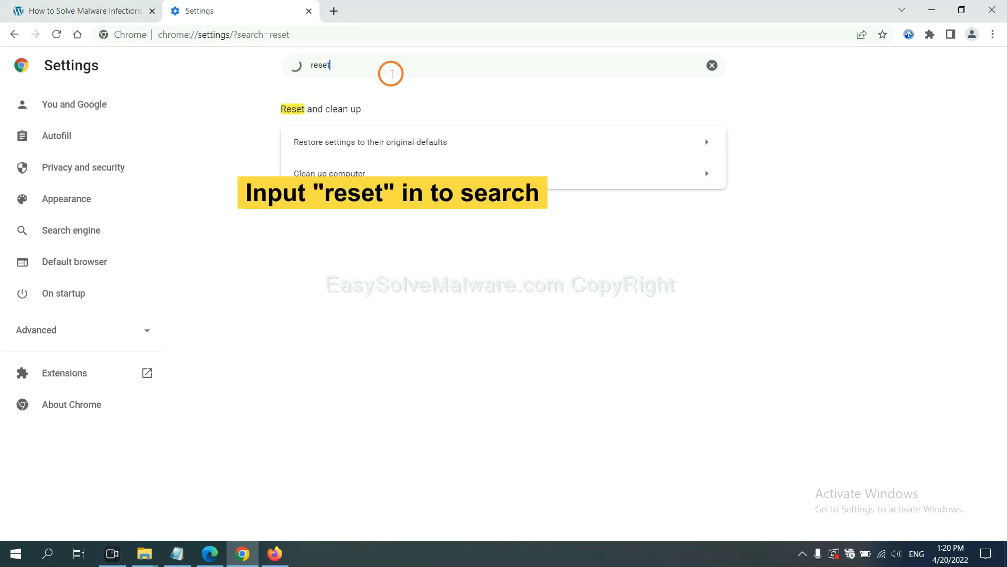
click(370, 142)
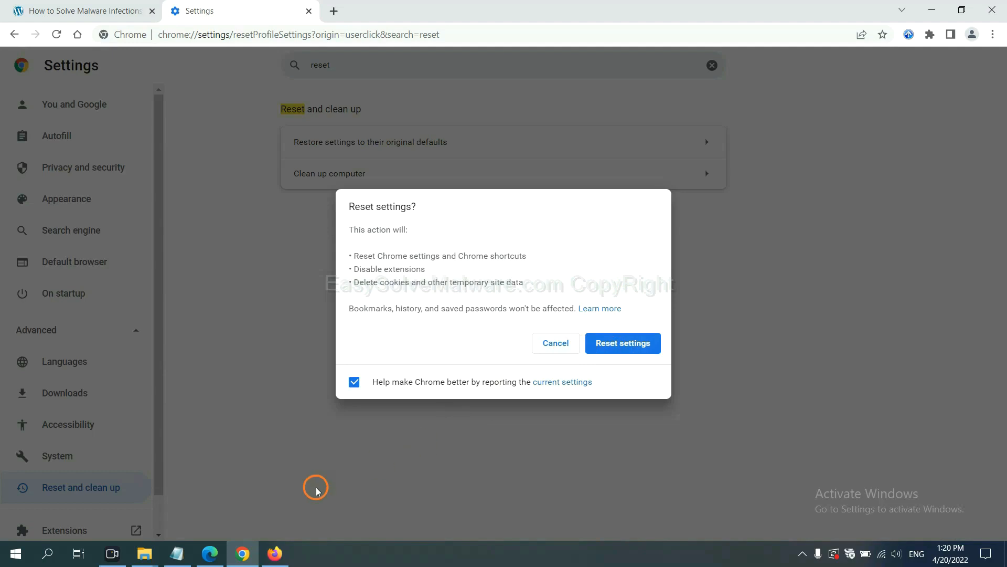
click(275, 553)
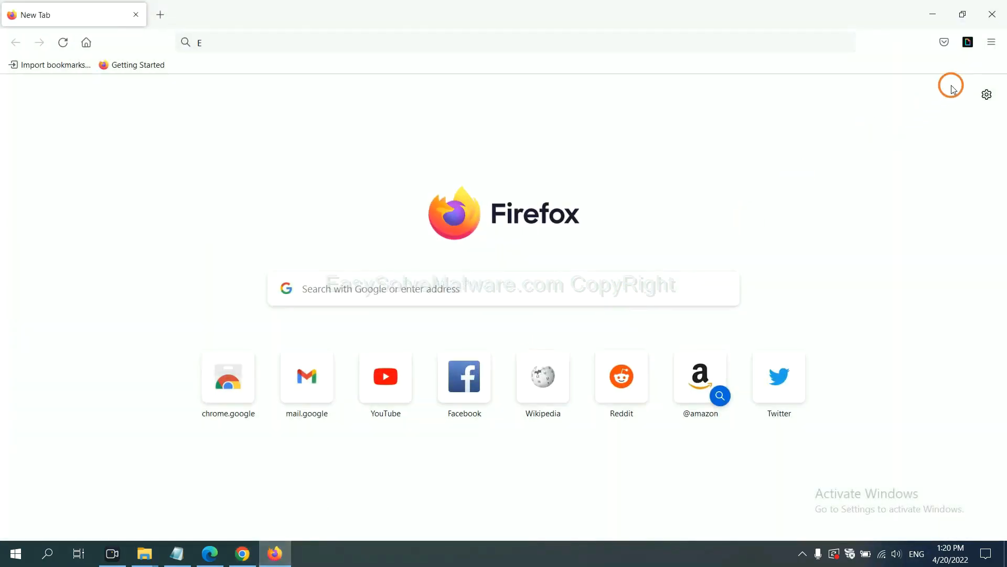
Step: Open Help > More troubleshooting information and choose Refresh Firefox
click(991, 43)
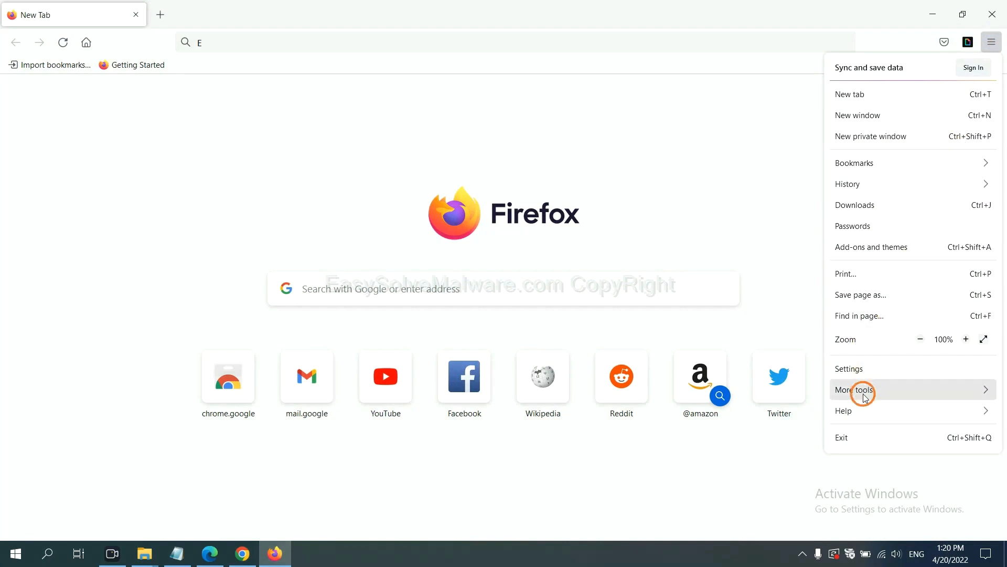
click(844, 411)
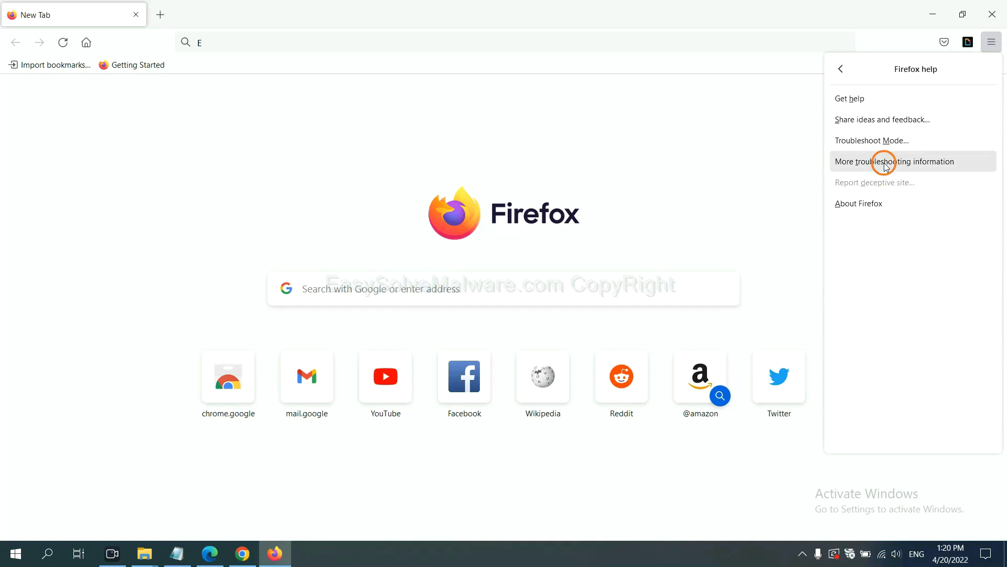
click(895, 161)
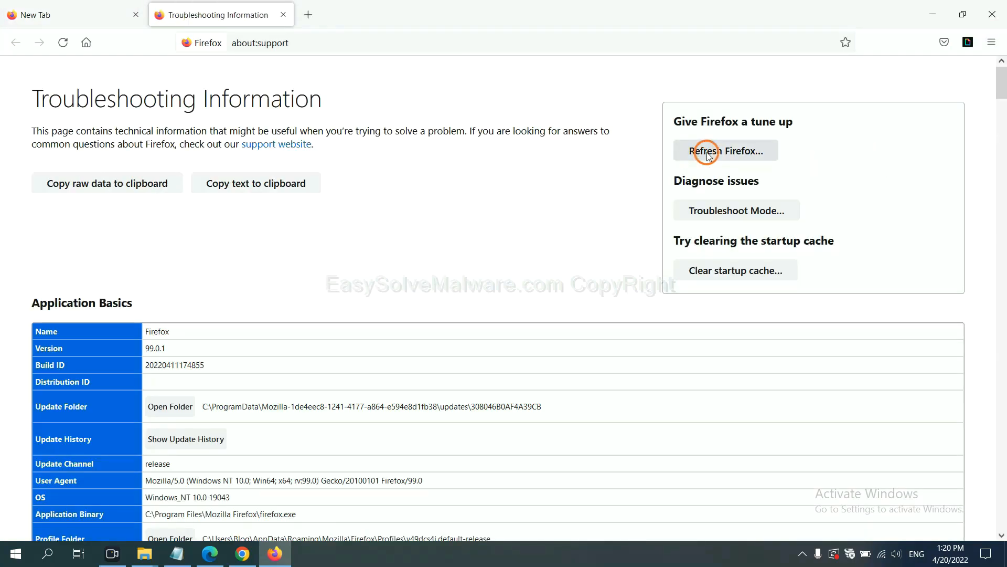
click(724, 151)
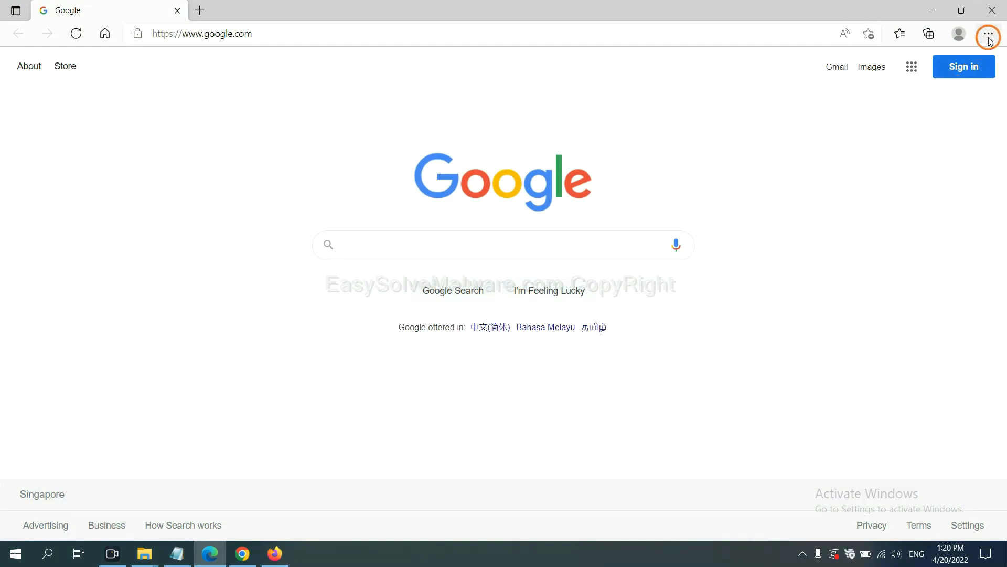
Step: Search Edge settings for 'reset' and choose Restore settings to their default values
click(988, 34)
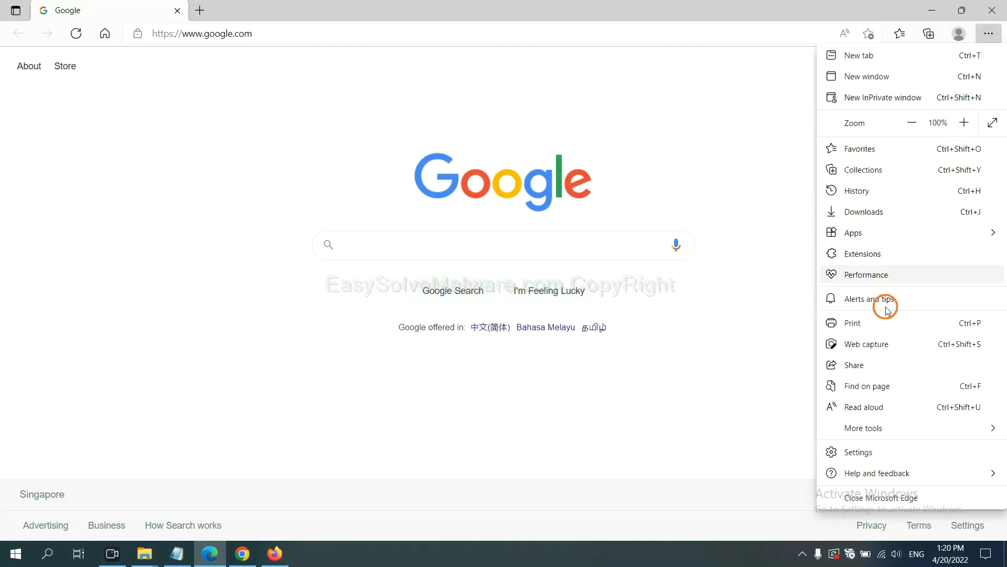
click(858, 452)
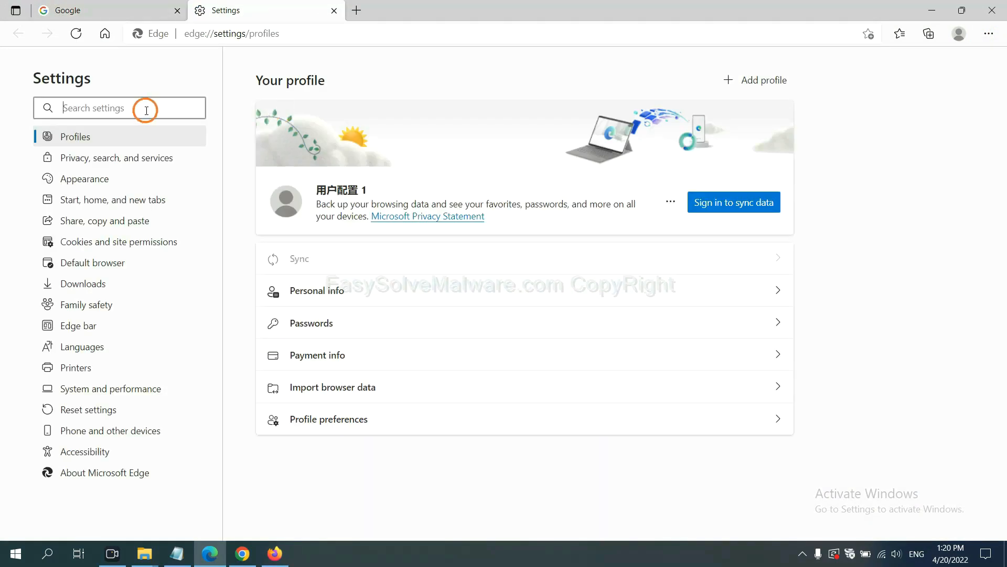
text(reset)
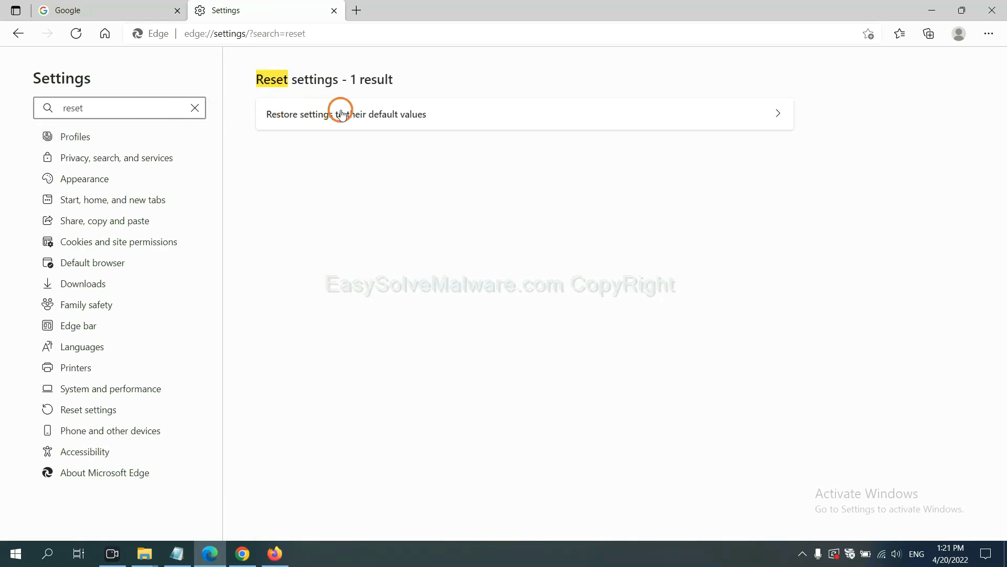
click(346, 114)
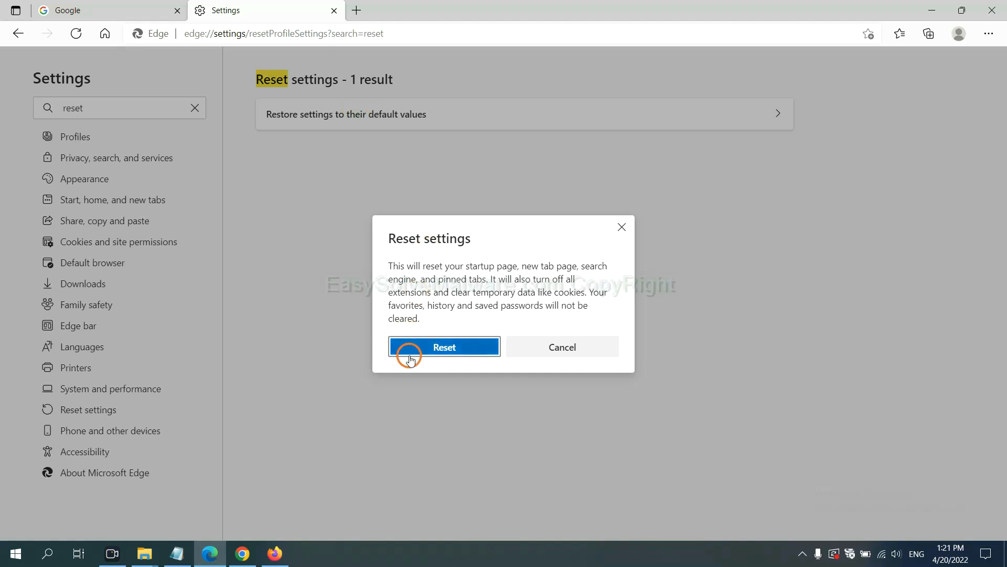